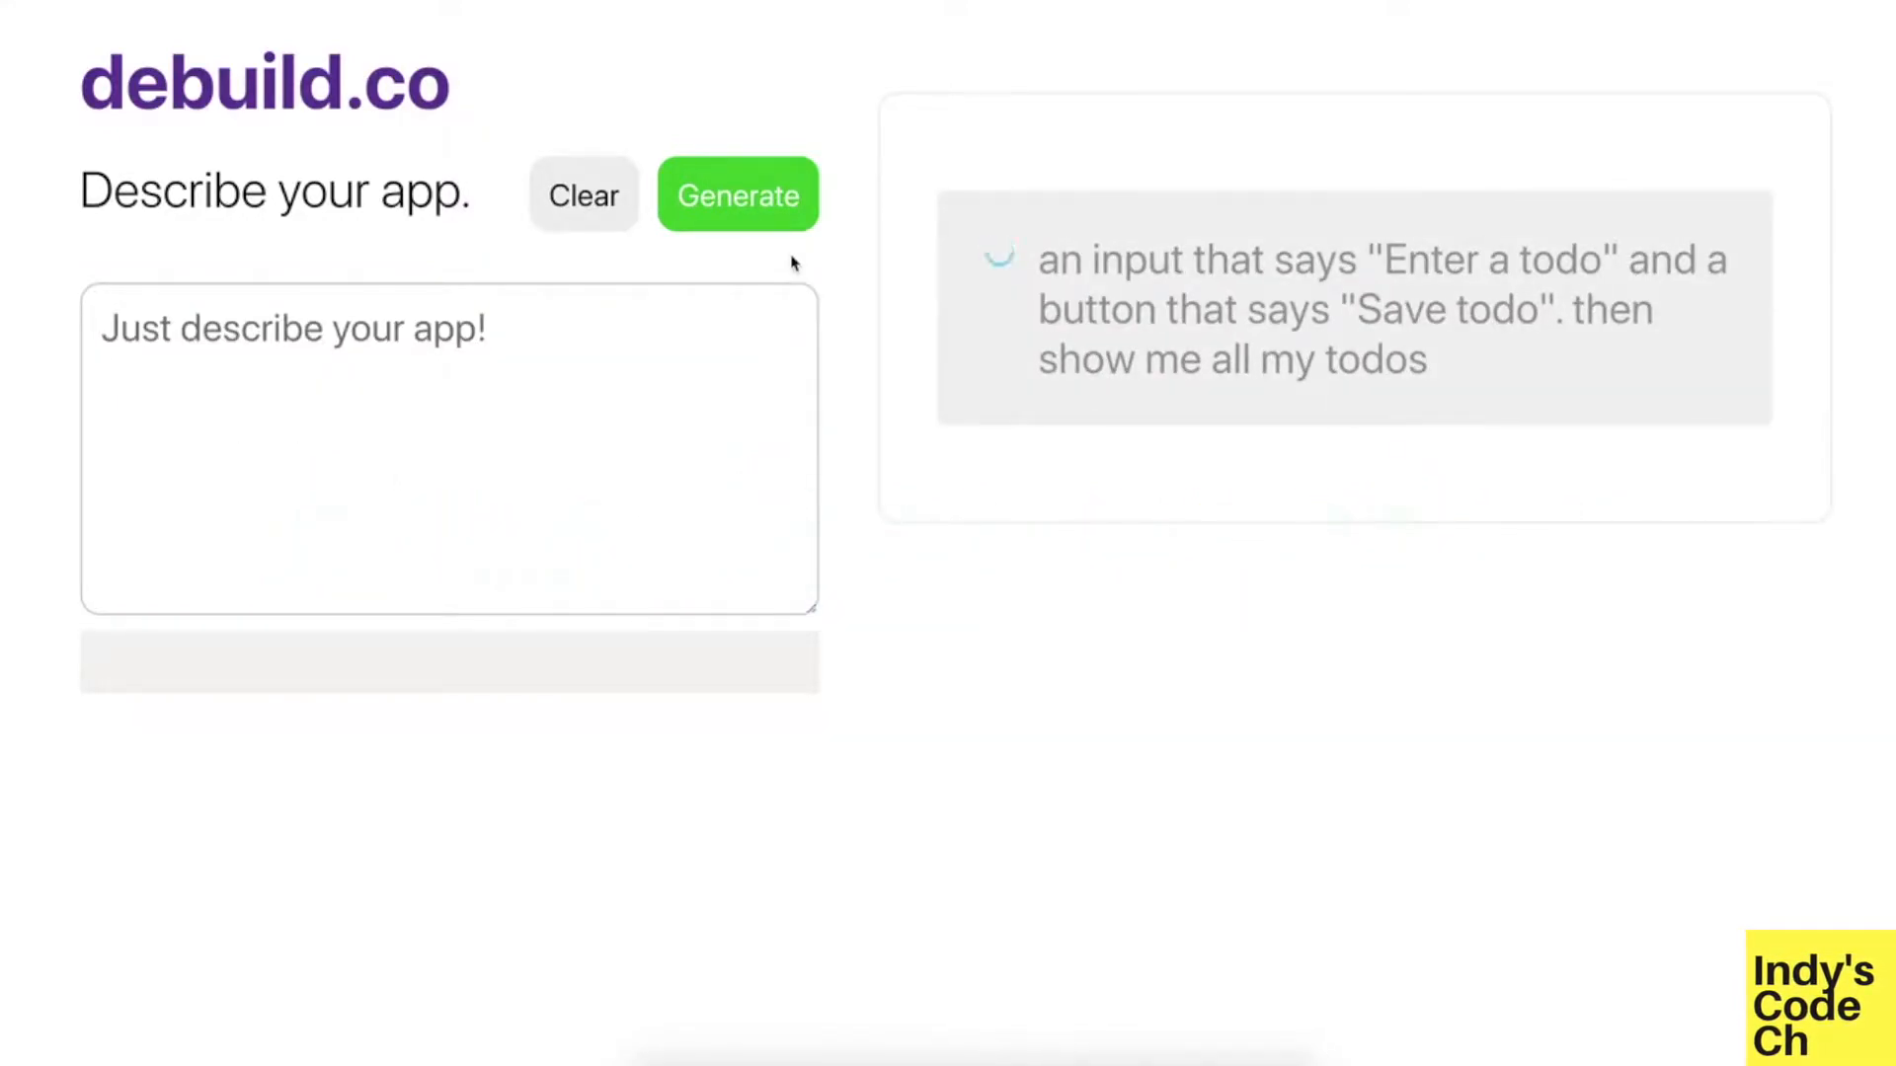
# Generate the todo app with an input, Save todo button and todo list
pyautogui.click(737, 194)
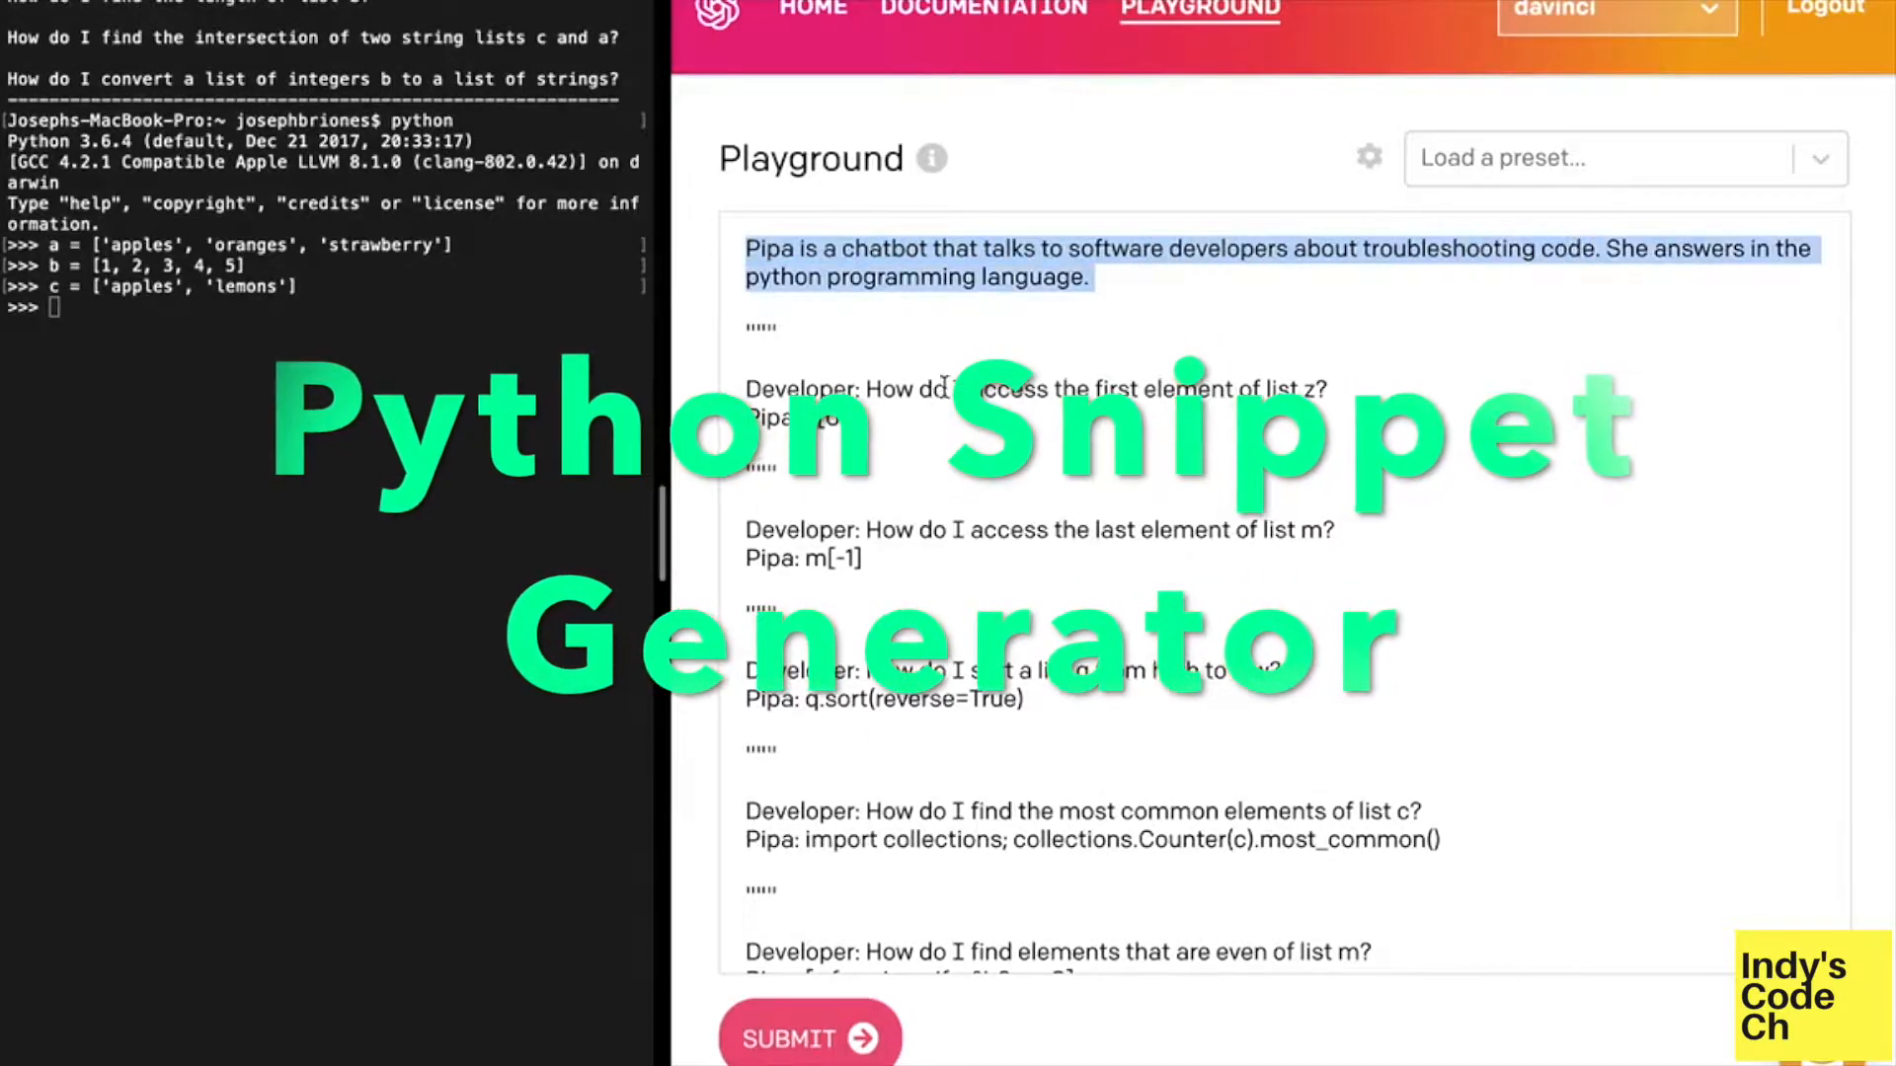
# Run the suggested len(b) answer in the Python shell and confirm it returns 5
pyautogui.scroll(-3)
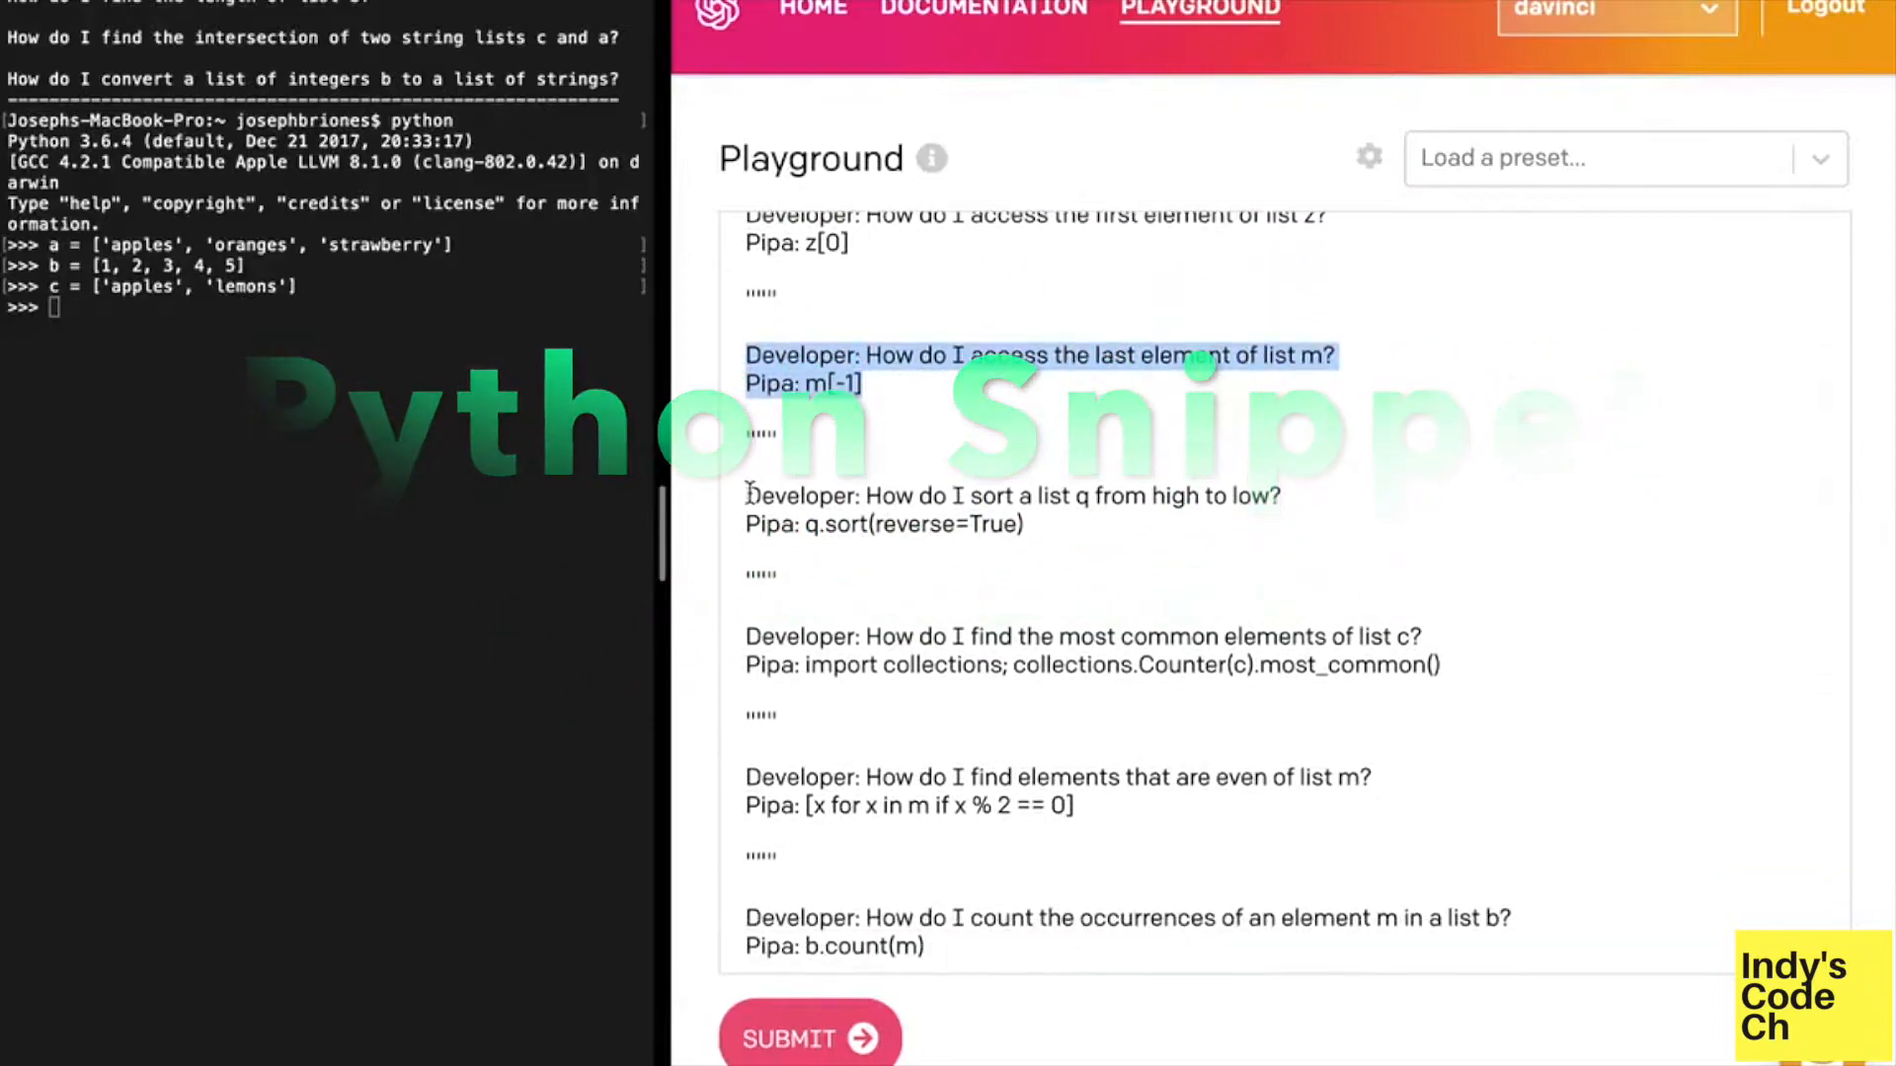
pyautogui.scroll(-3)
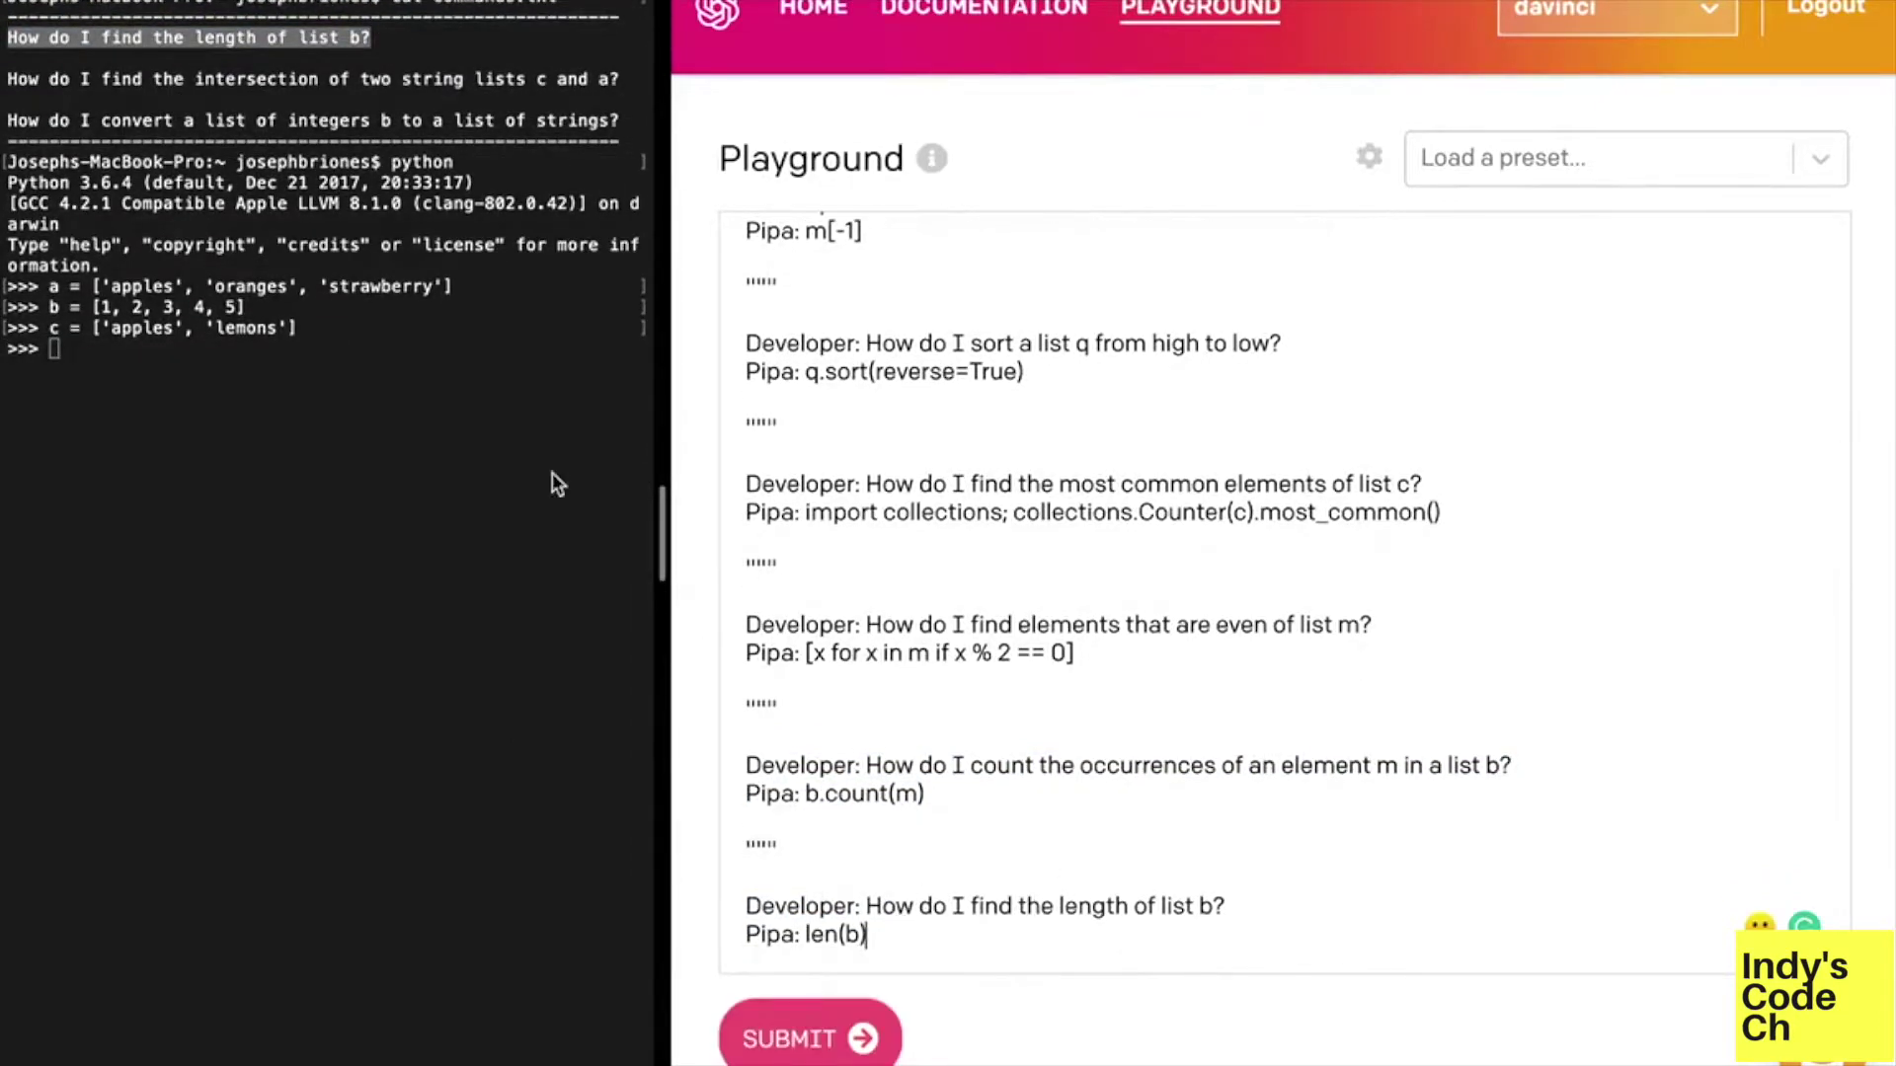
pyautogui.press('Return')
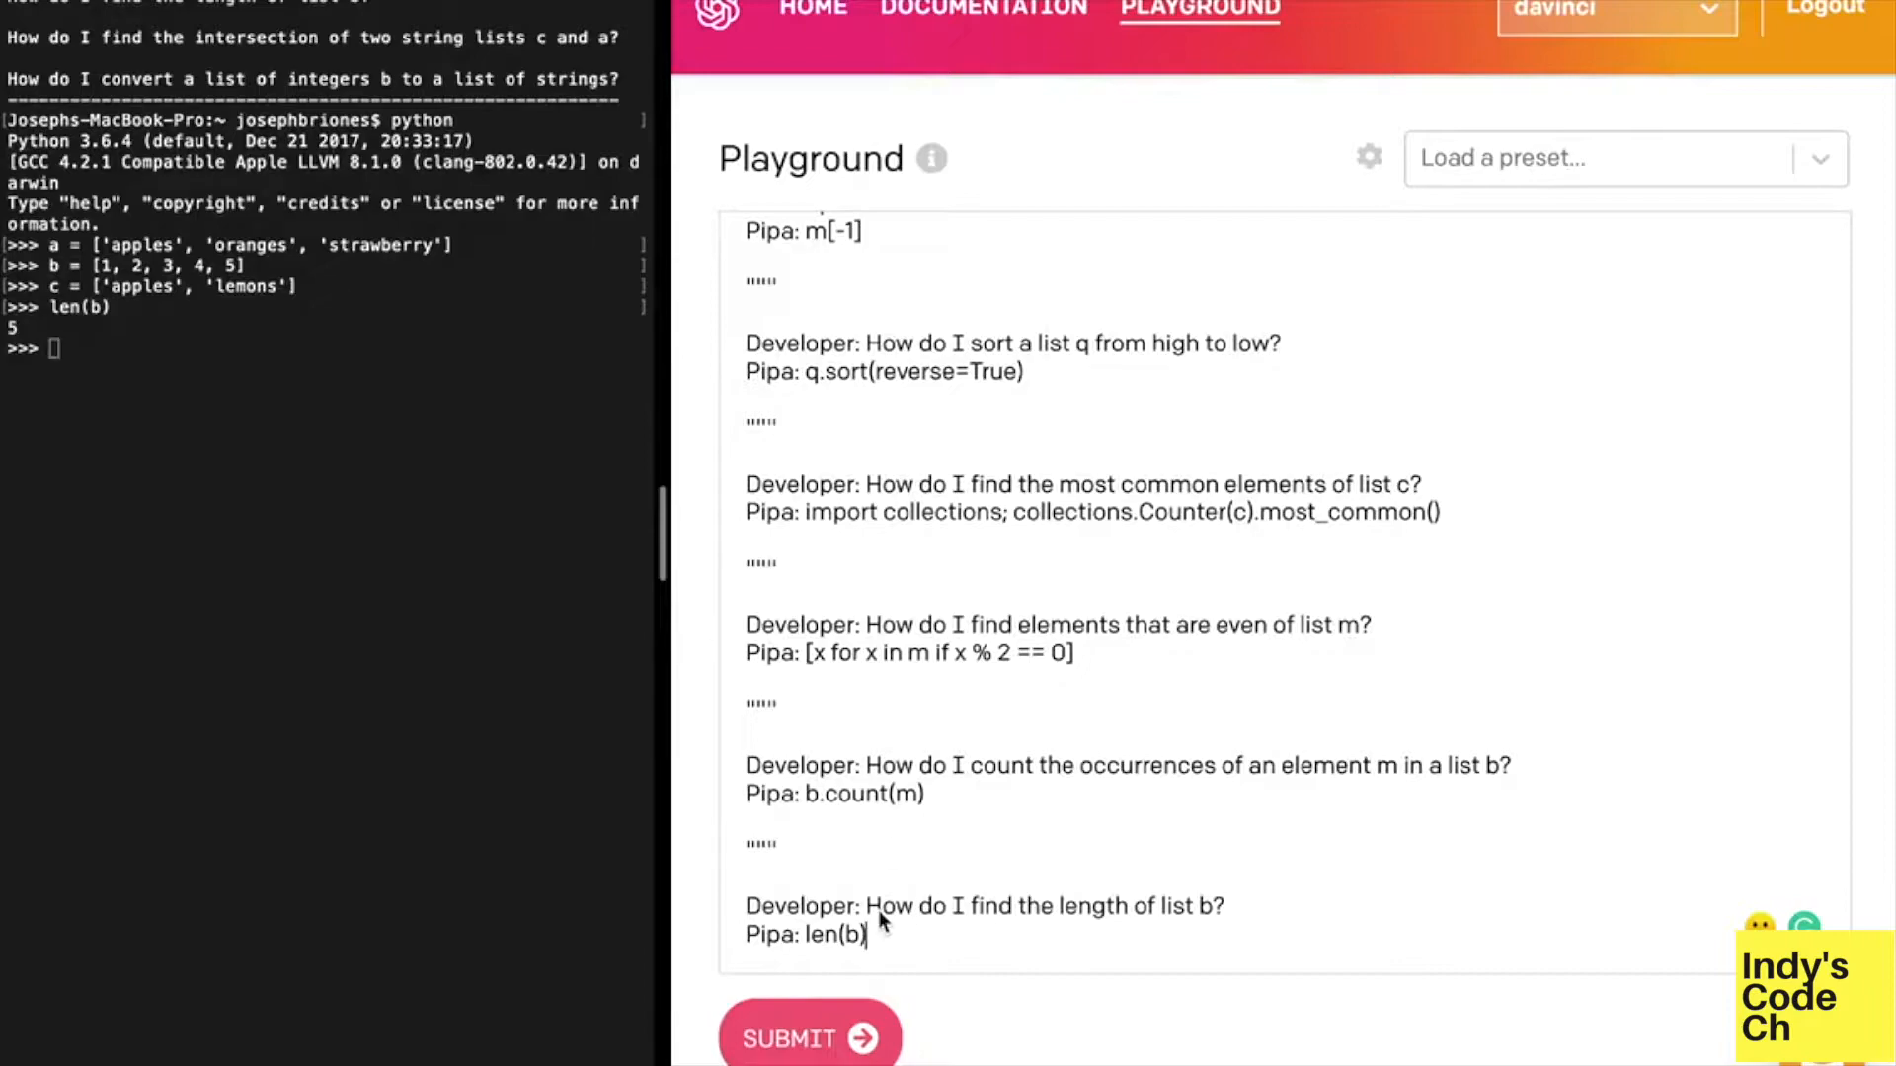
pyautogui.press('backspace')
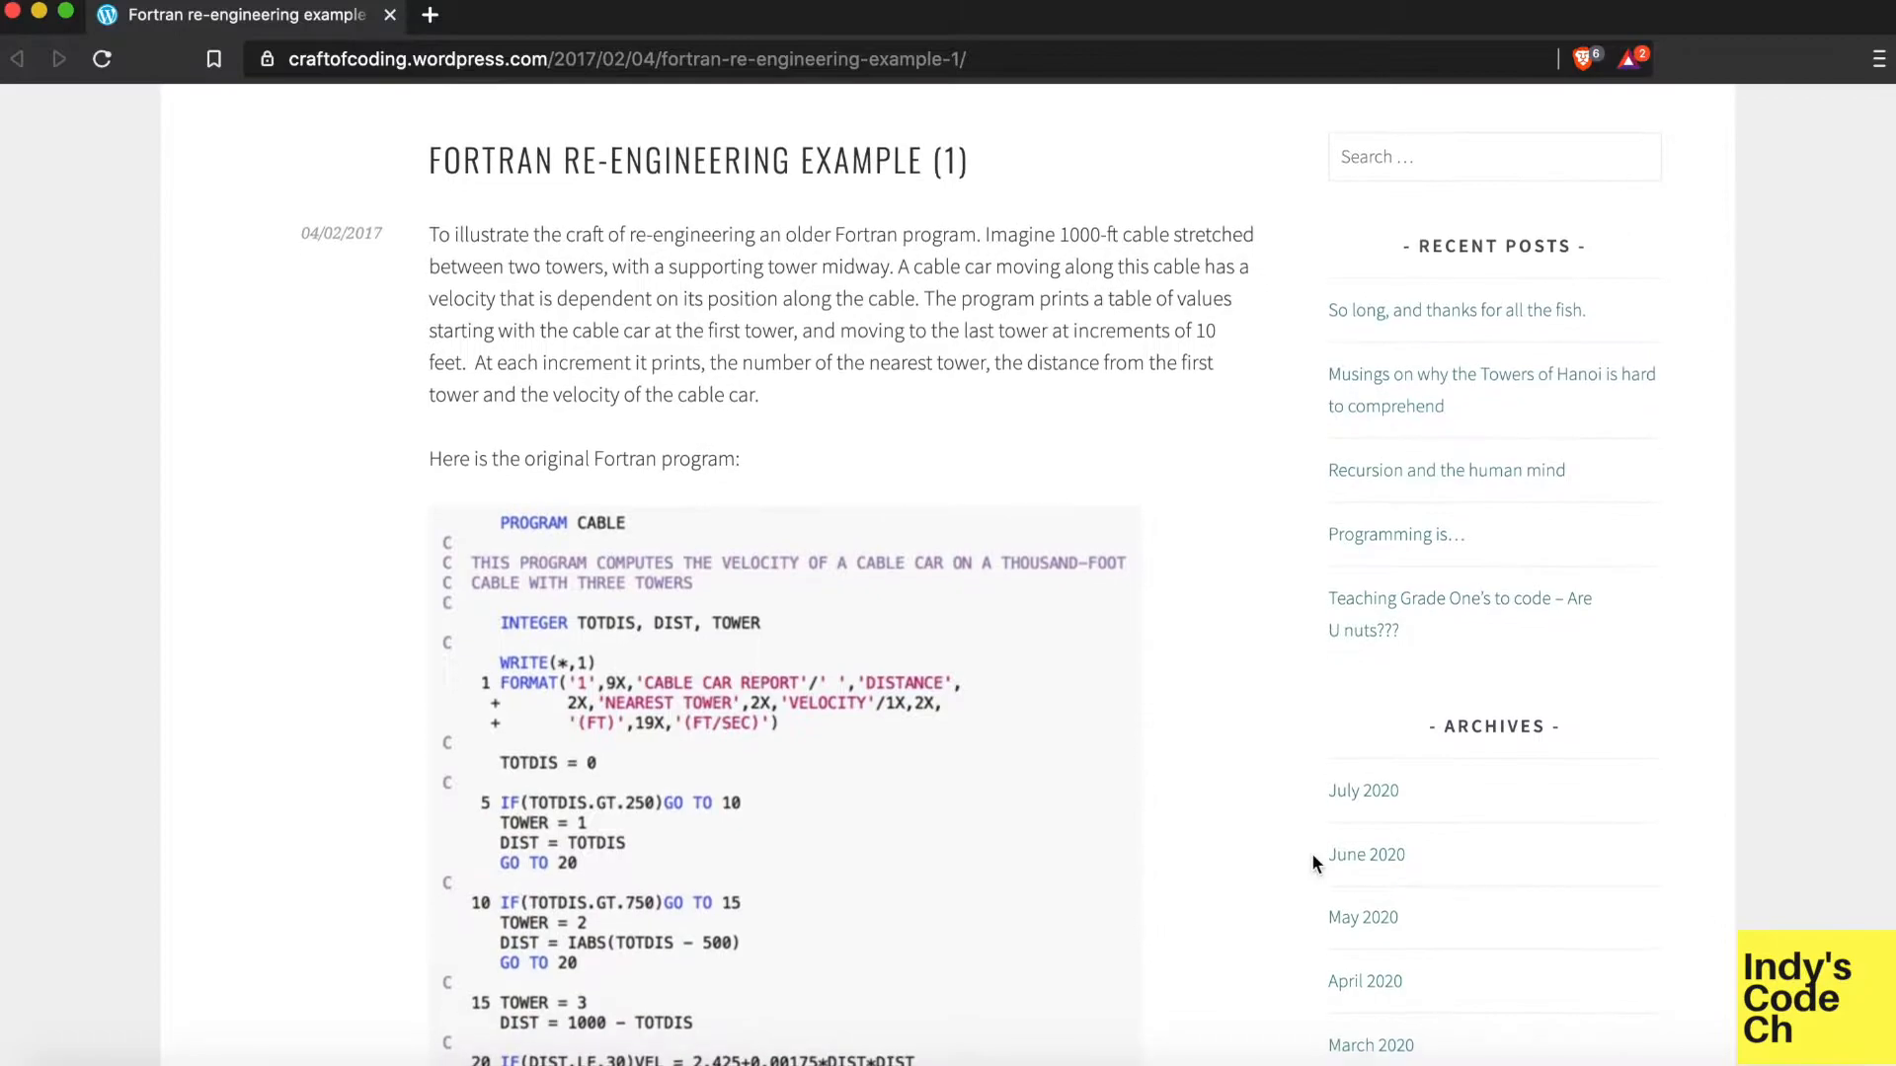
# Scroll the Fortran re-engineering article to the original CABLE program
pyautogui.scroll(-3)
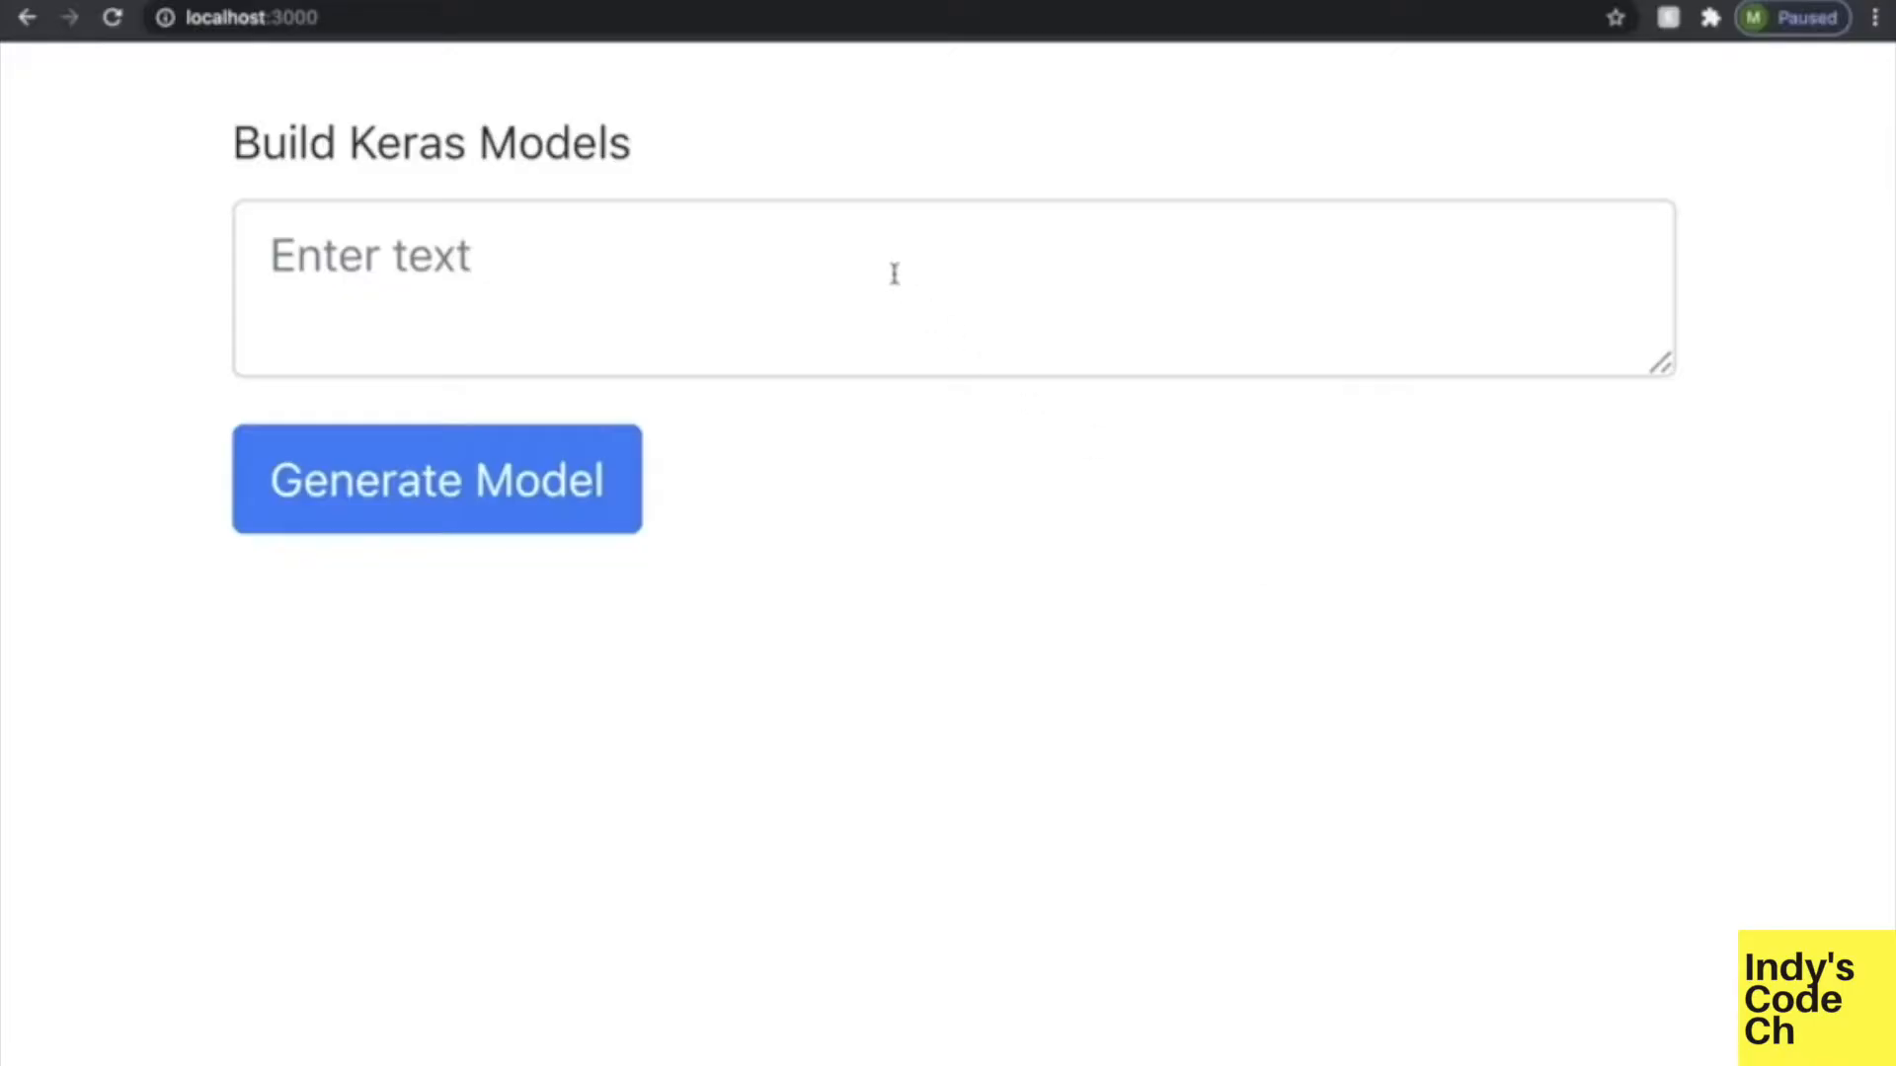
# Generate Keras code for a 5-class classifier over 25000 images of shape 500x500
pyautogui.write('Build a model to classify images into 5 groups. The dataset has 25000 images, with an input shape of 500x500.')
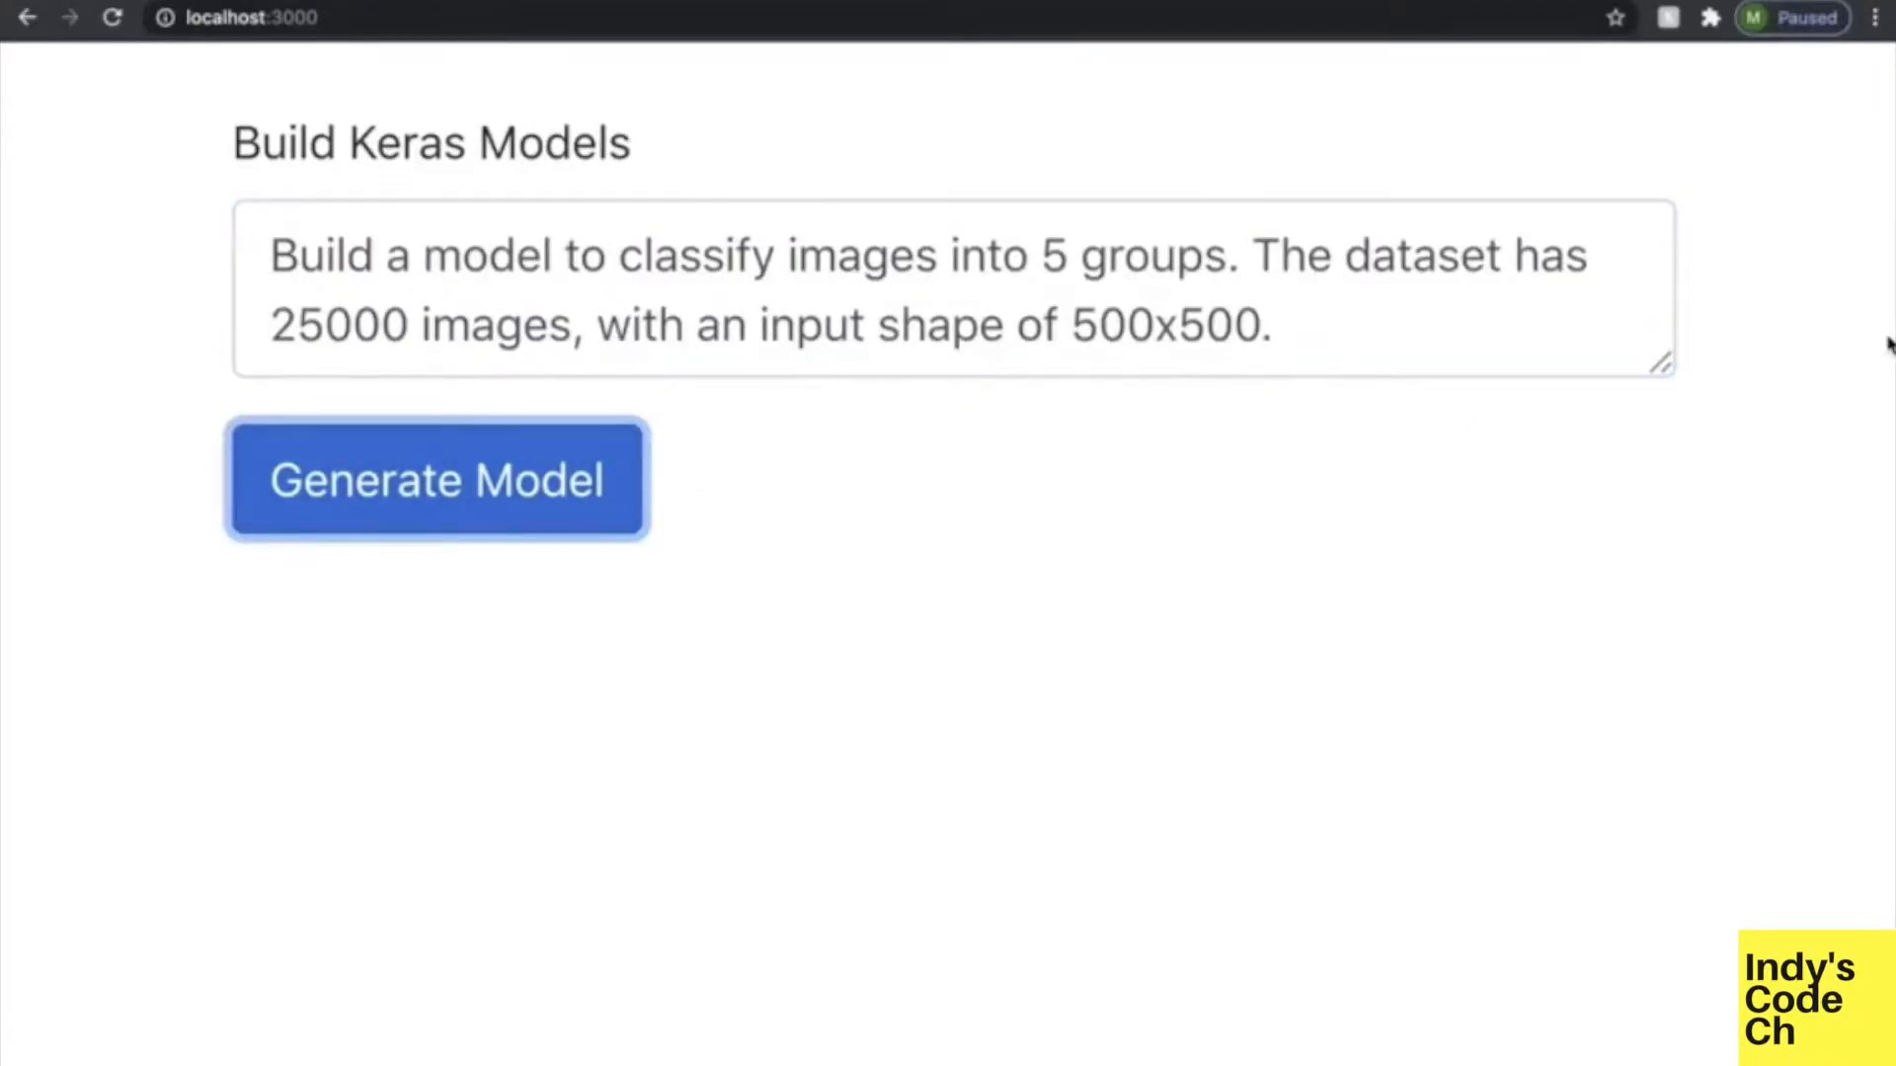
pyautogui.click(435, 478)
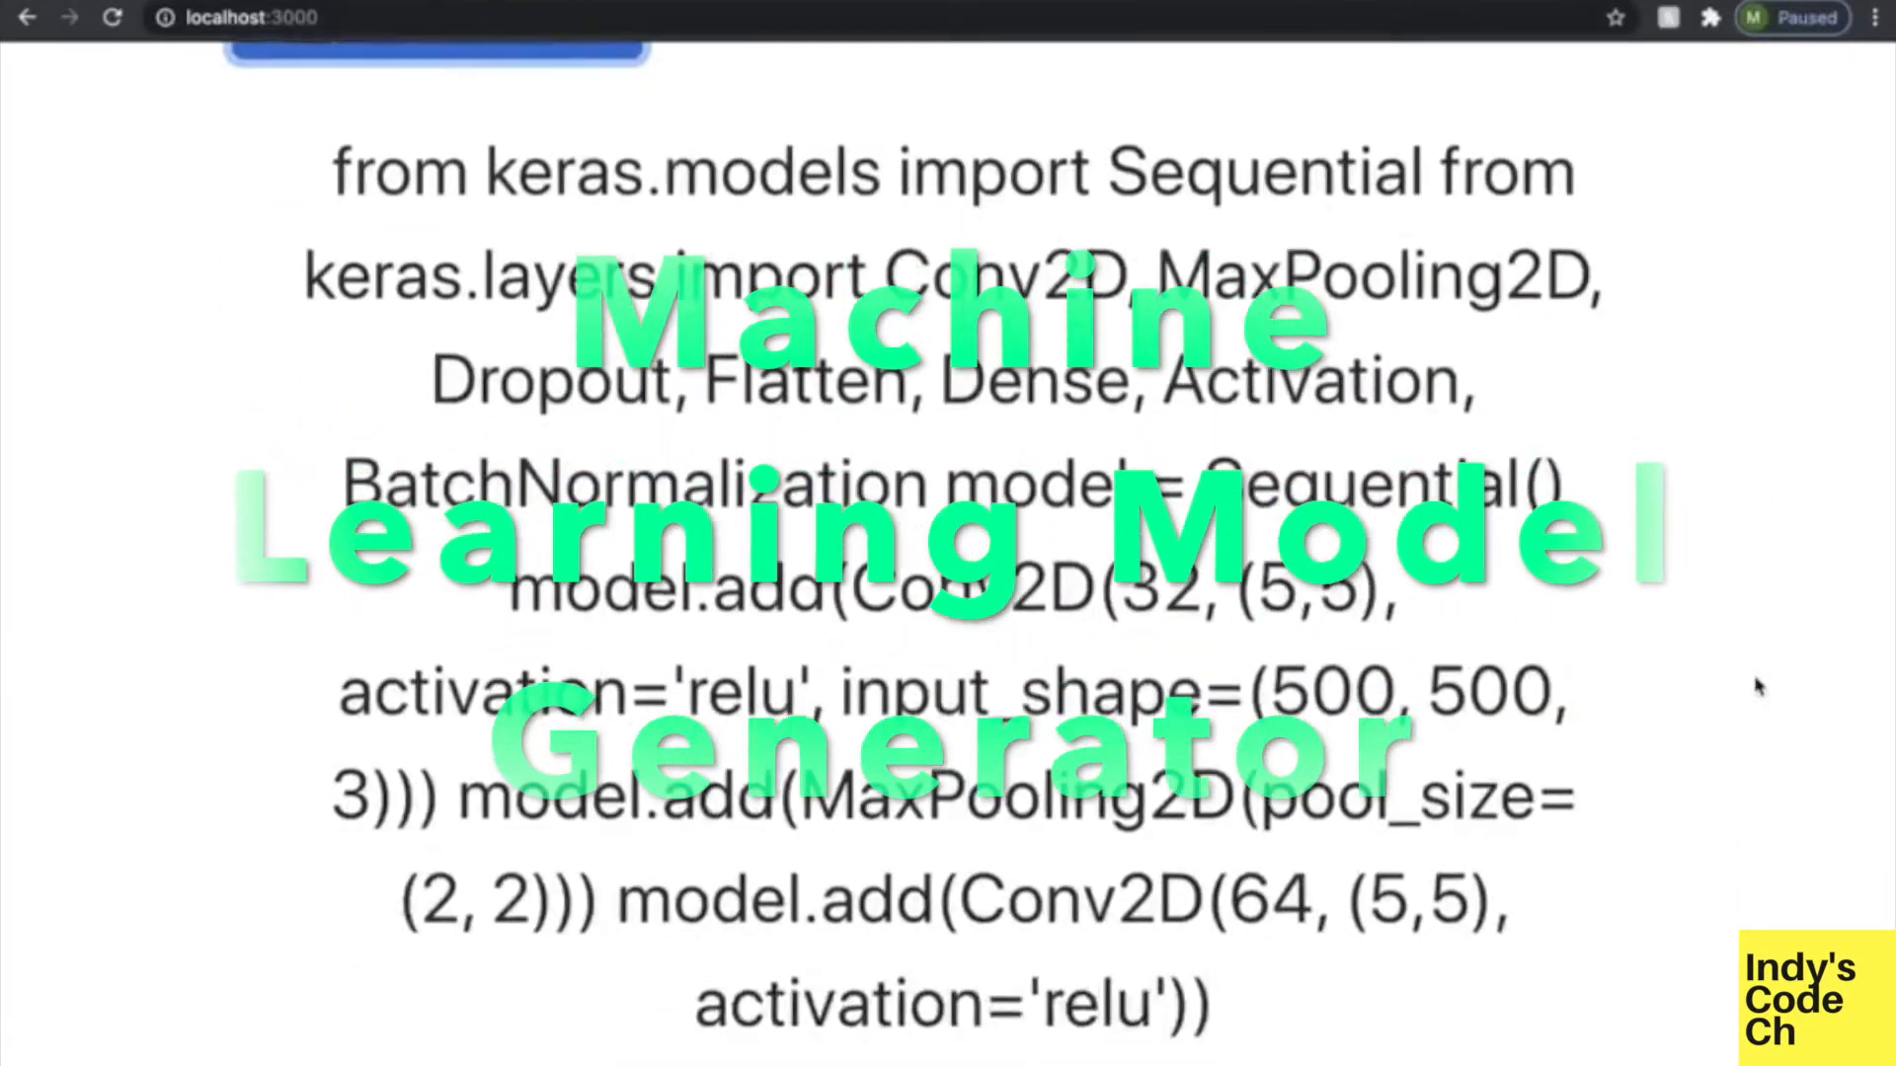
pyautogui.scroll(-3)
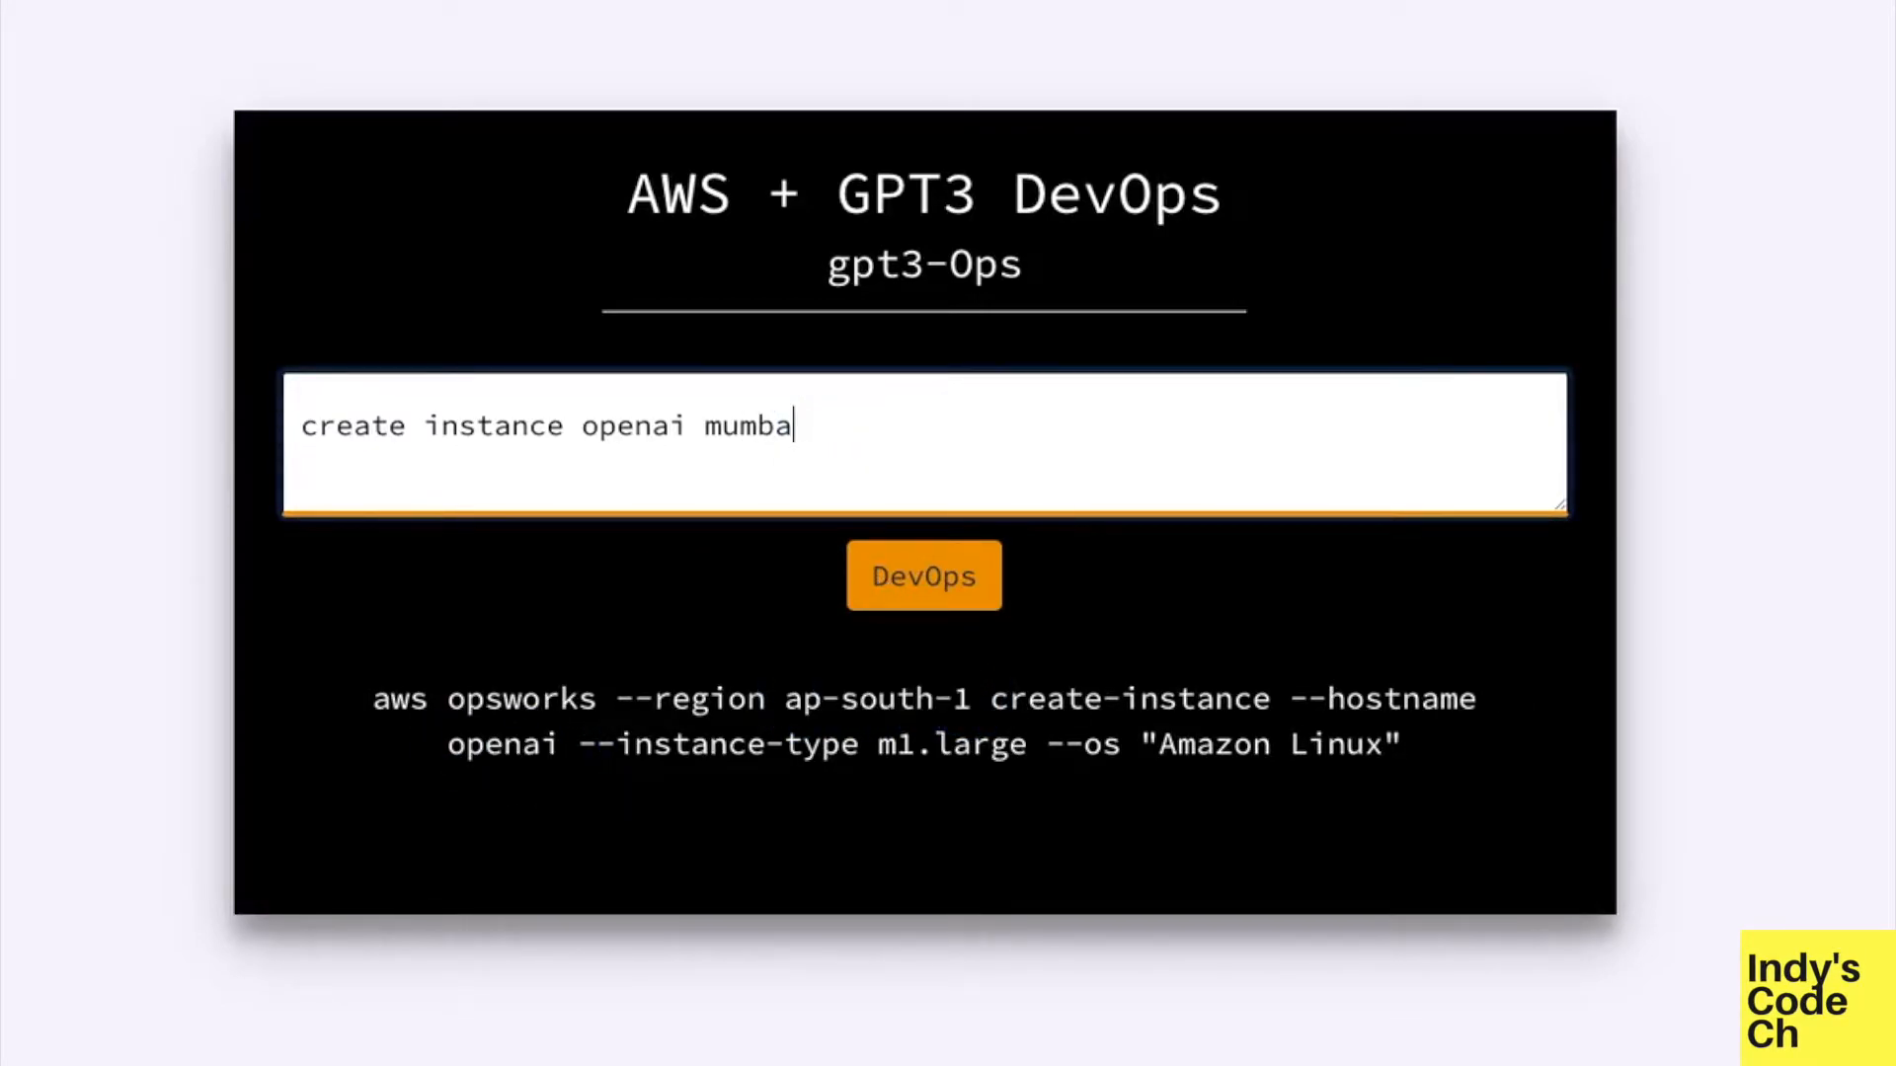
# Generate the AWS command for the request 'create bucket openai'
pyautogui.write('create bucket openai')
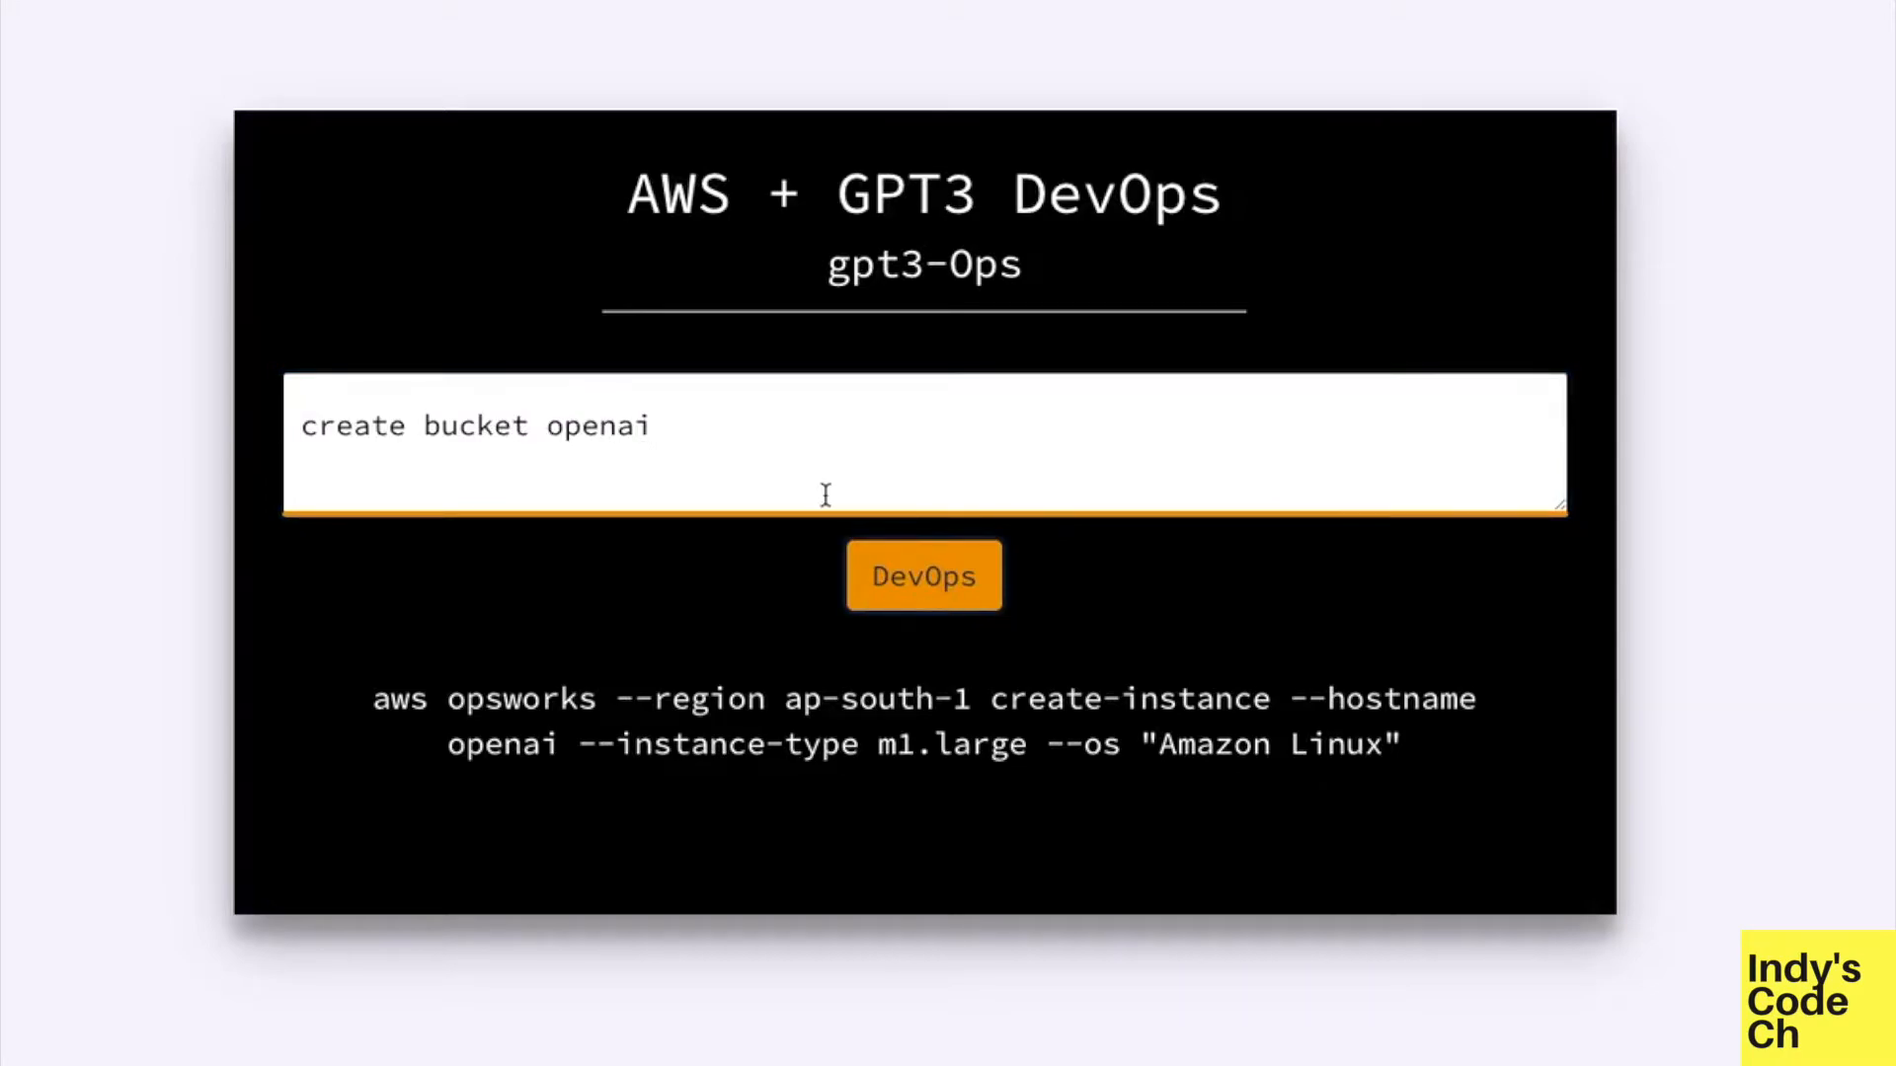
pyautogui.click(922, 574)
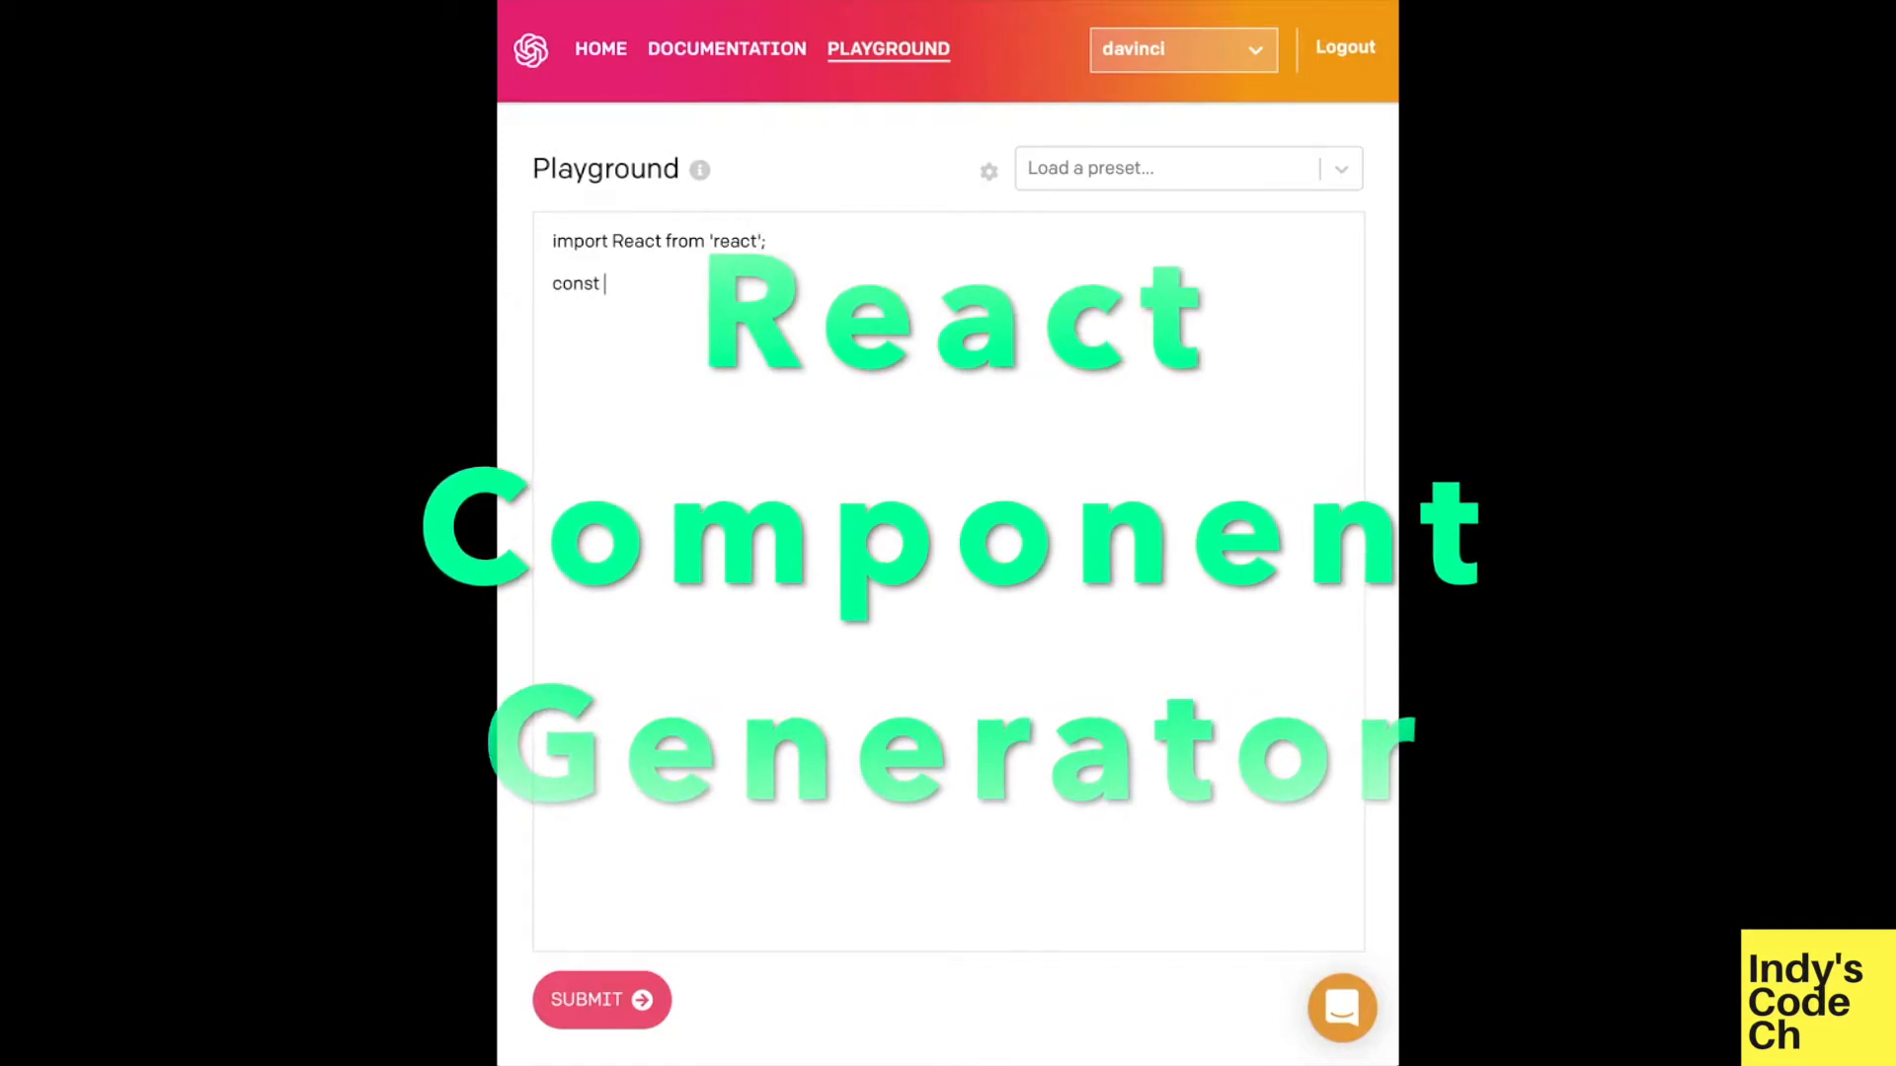
# Submit the React import and const snippet to complete the ThreeButtonComponent with three green buttons
pyautogui.click(600, 1000)
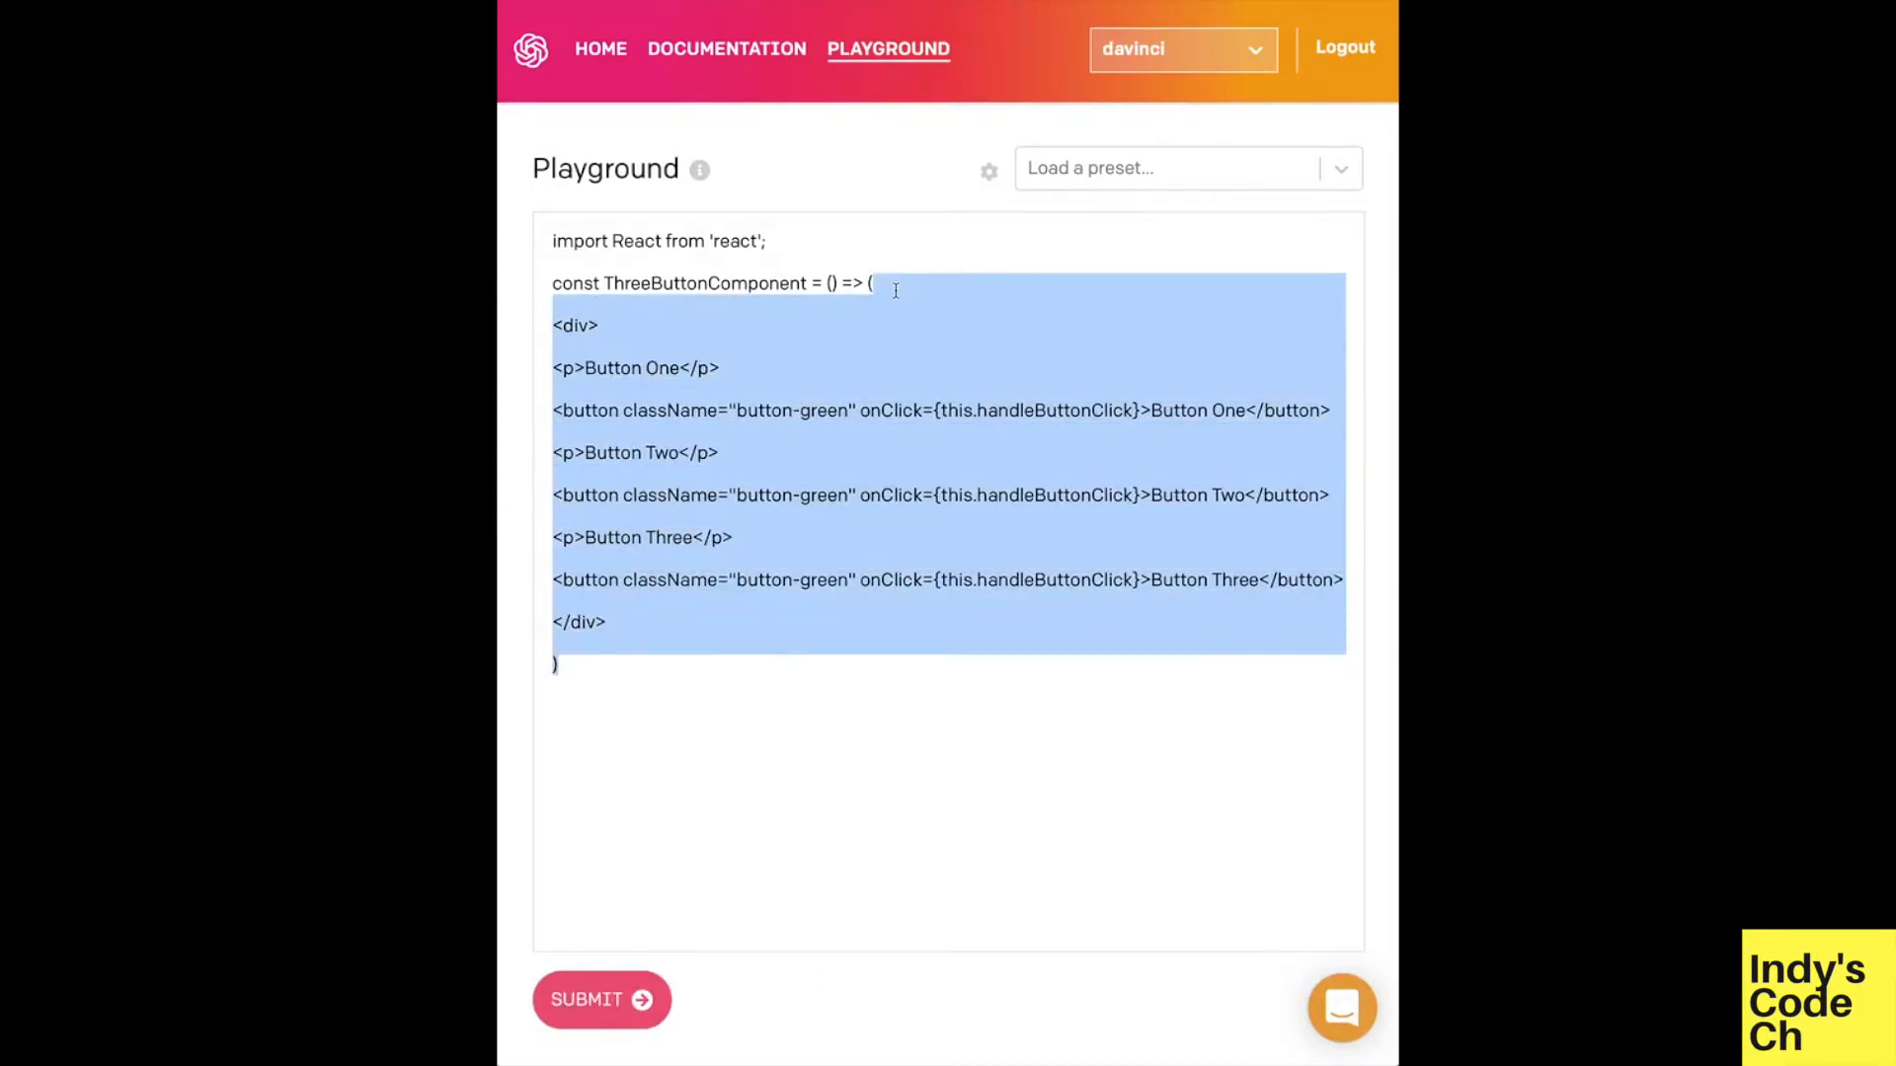
pyautogui.click(601, 999)
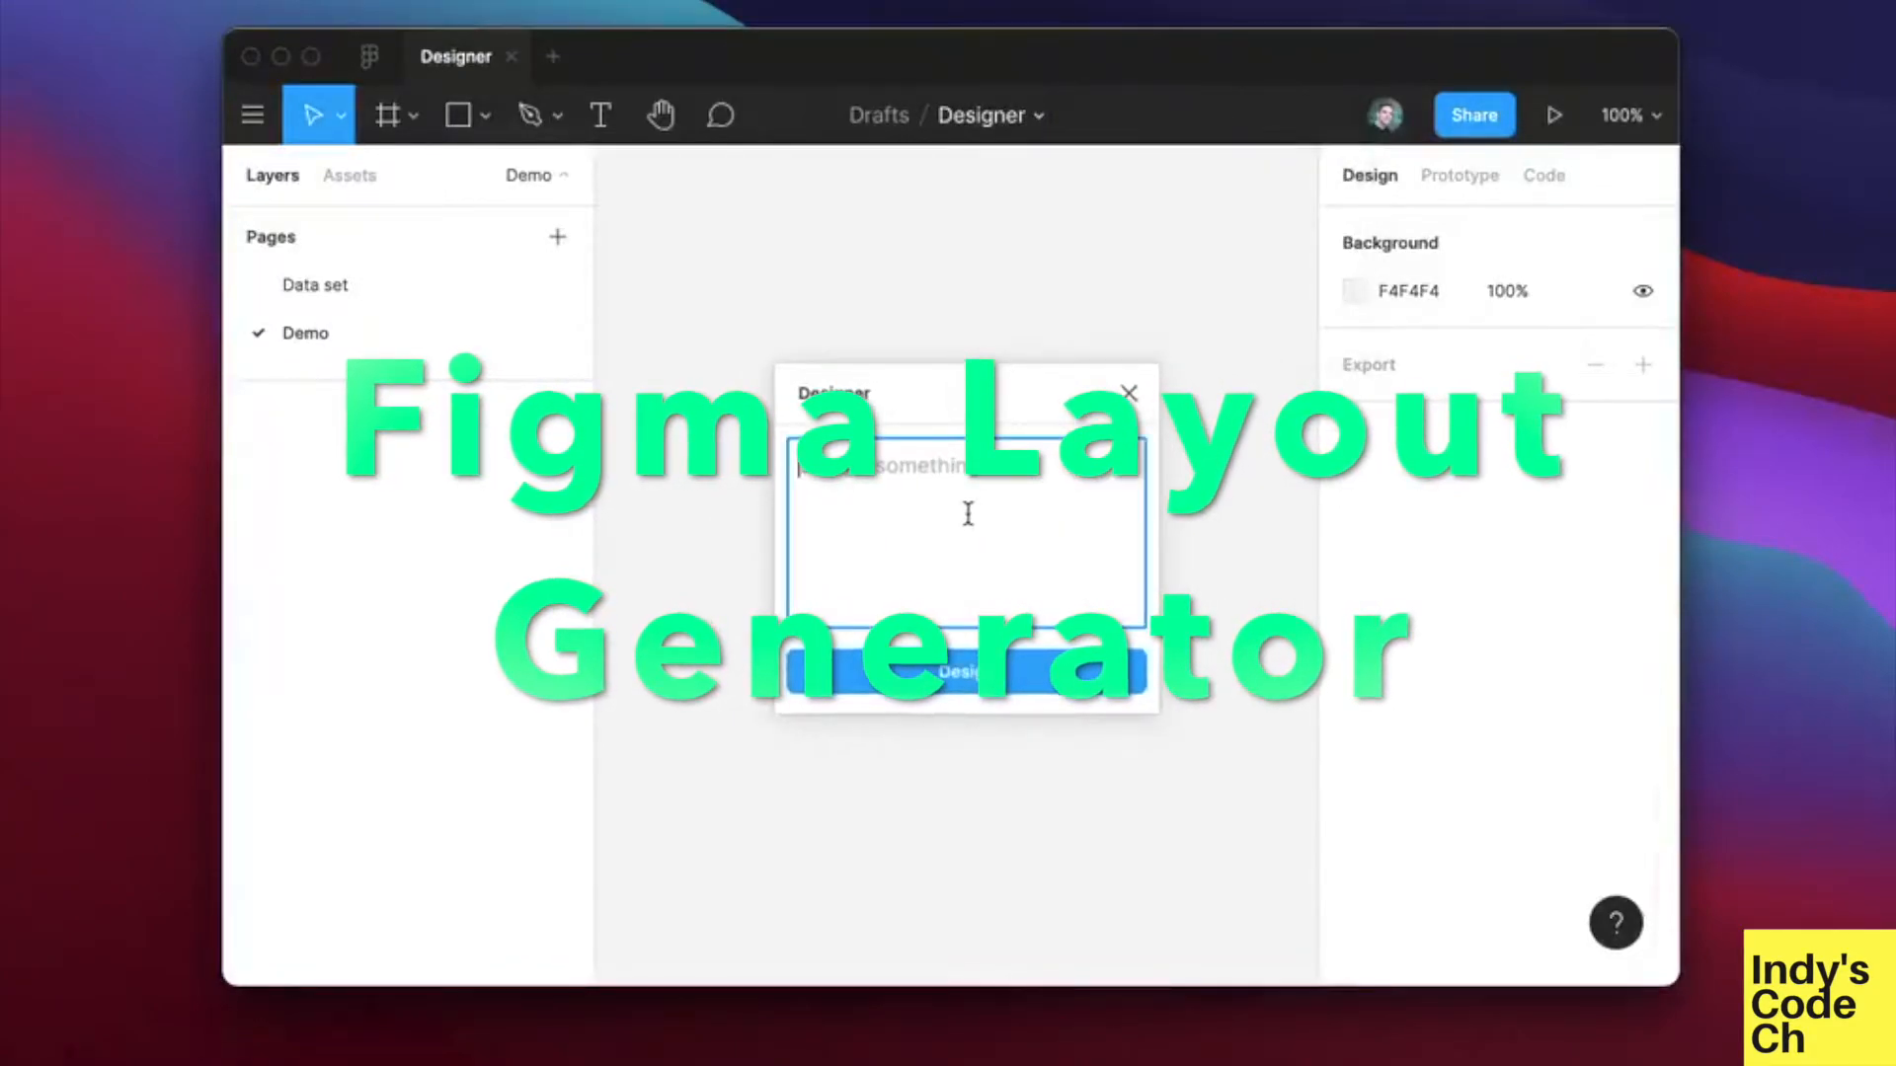
# Design 'a website like stripe.com that is about a chat app' in the Designer plugin
pyautogui.write('a website li')
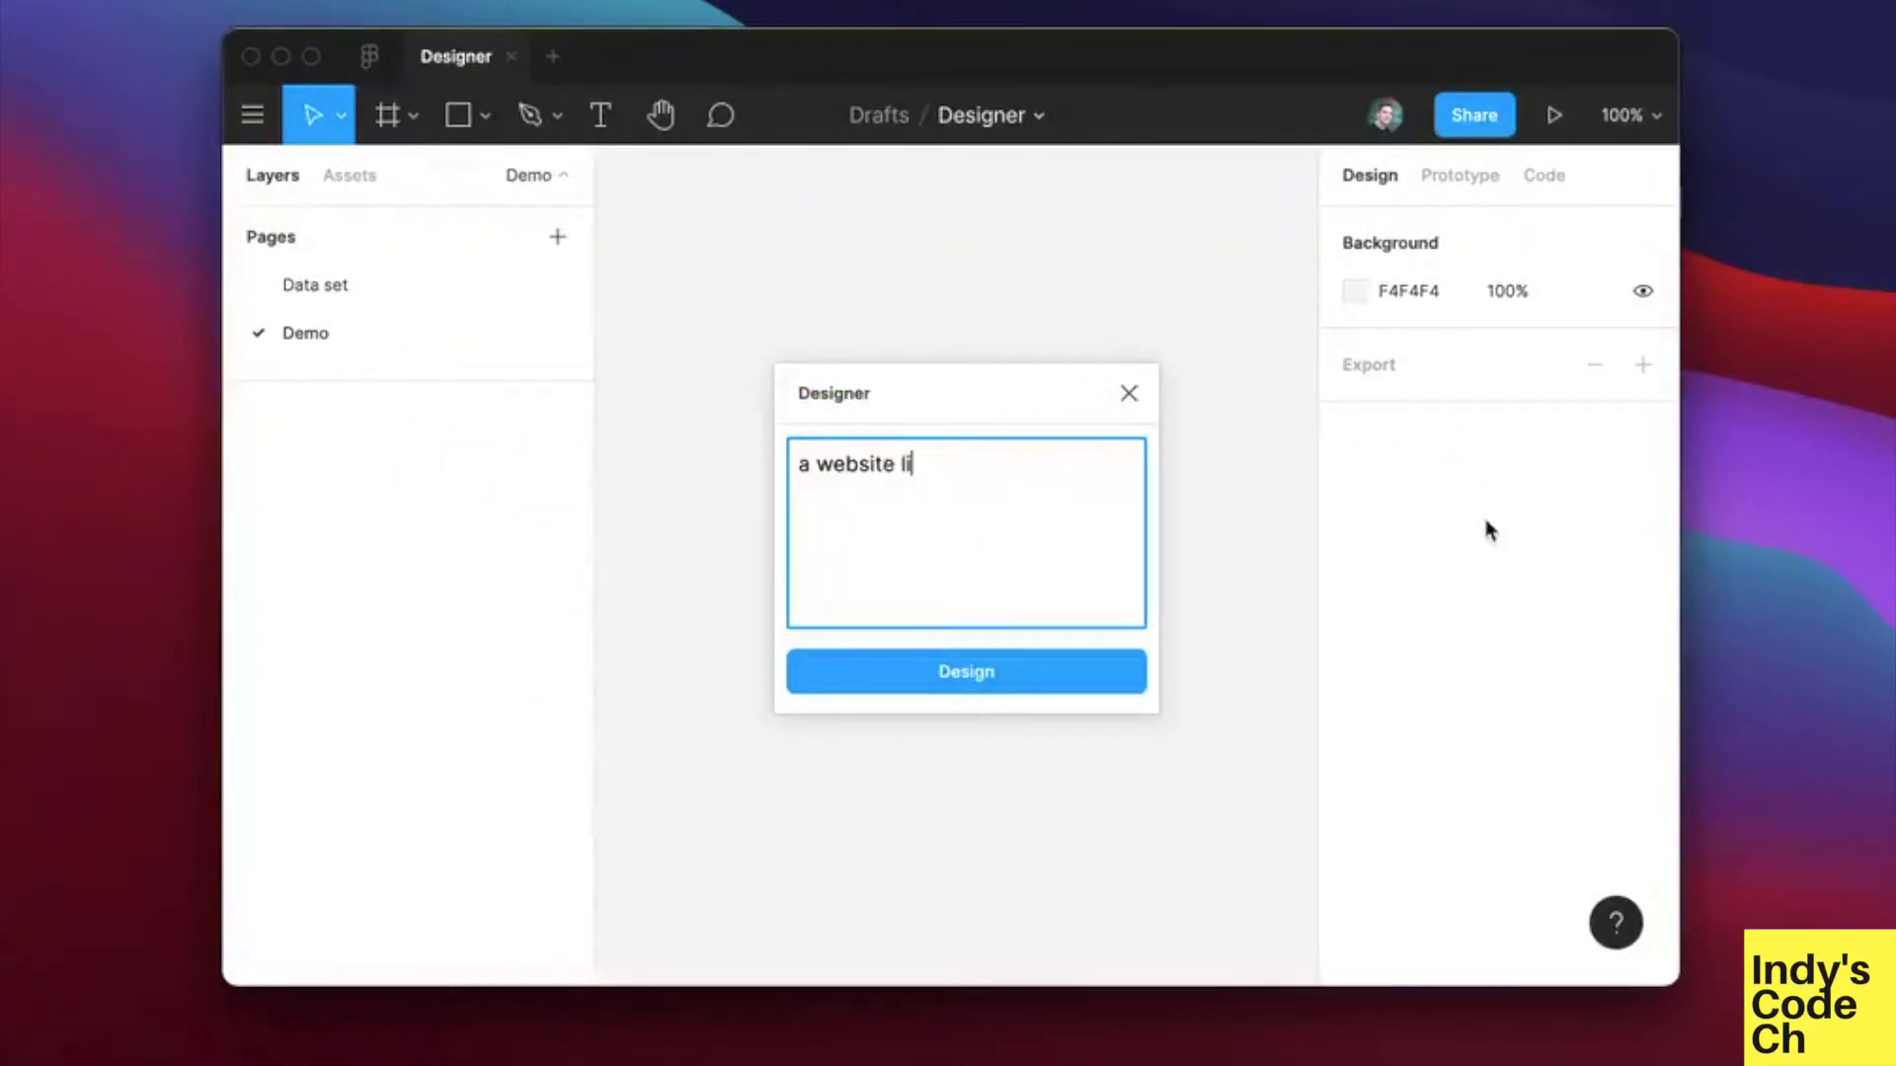
pyautogui.write('ke stripe.com tha')
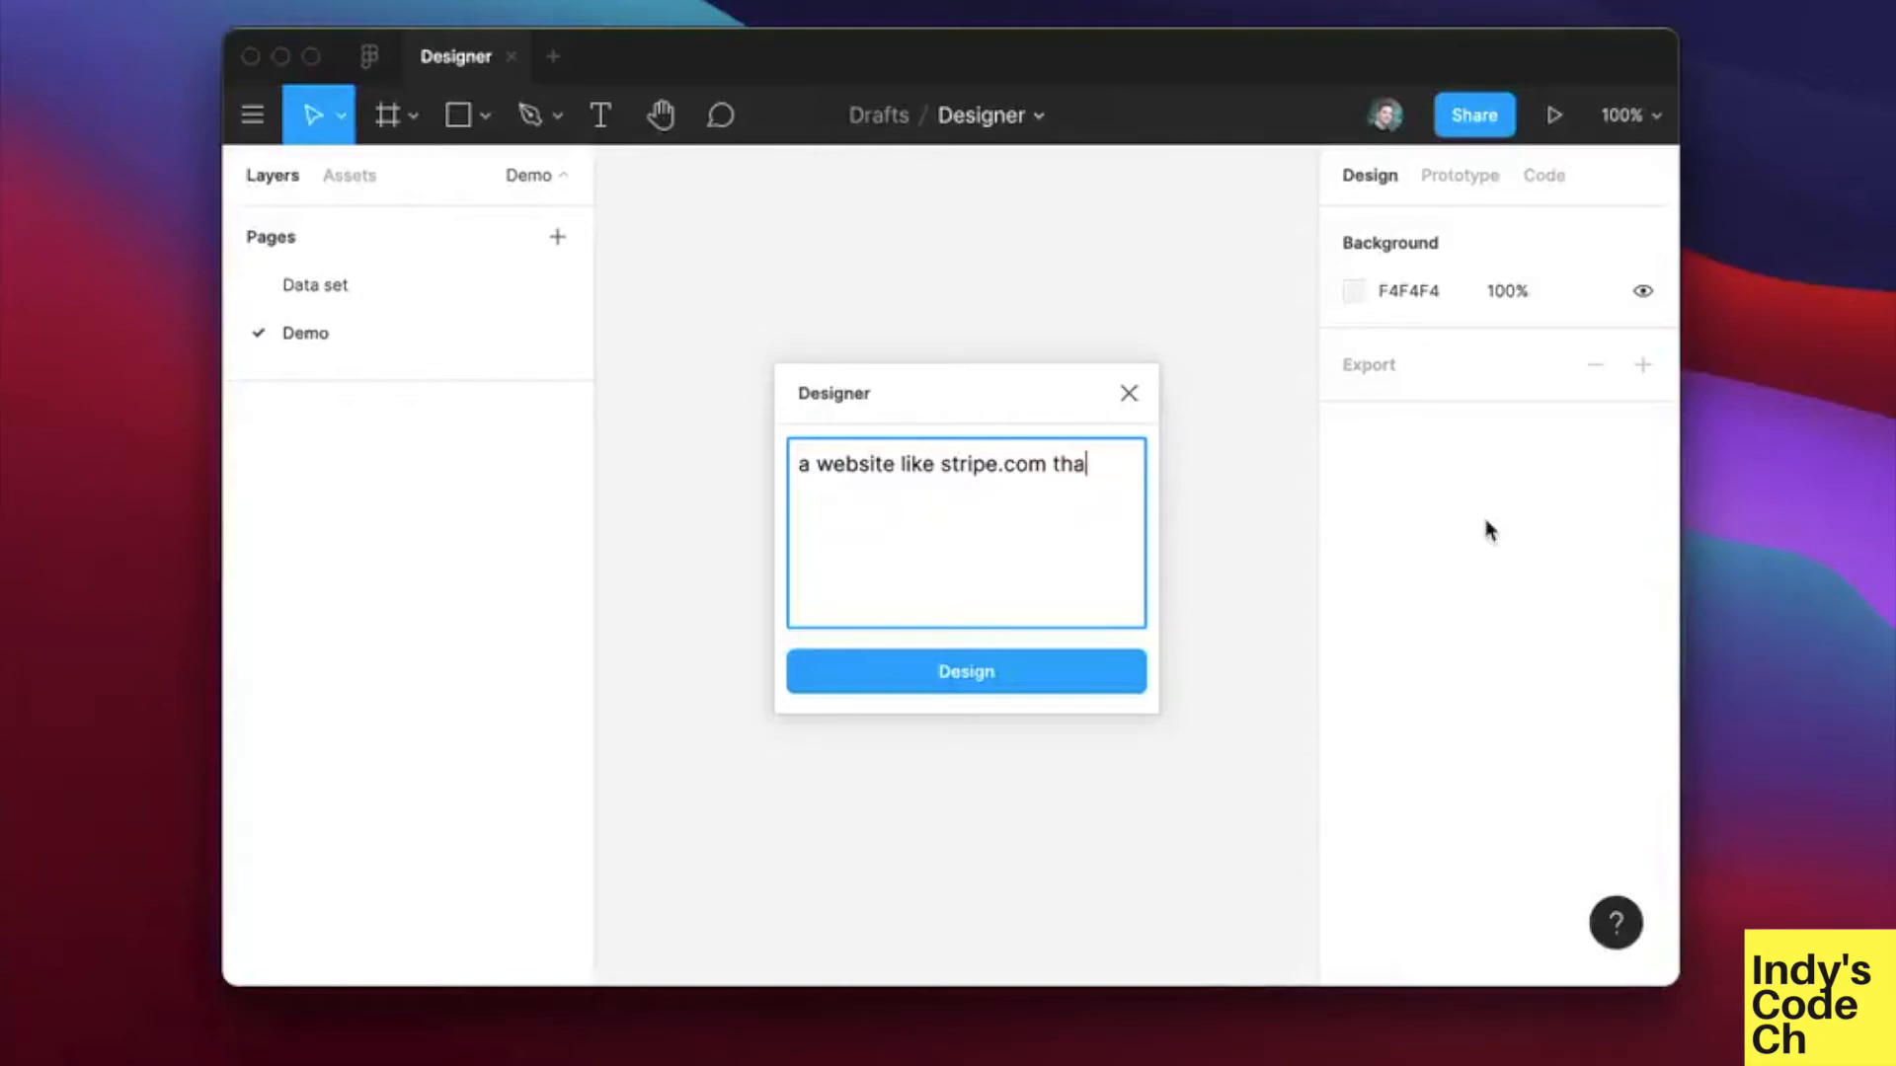
pyautogui.write('t is about a chat app')
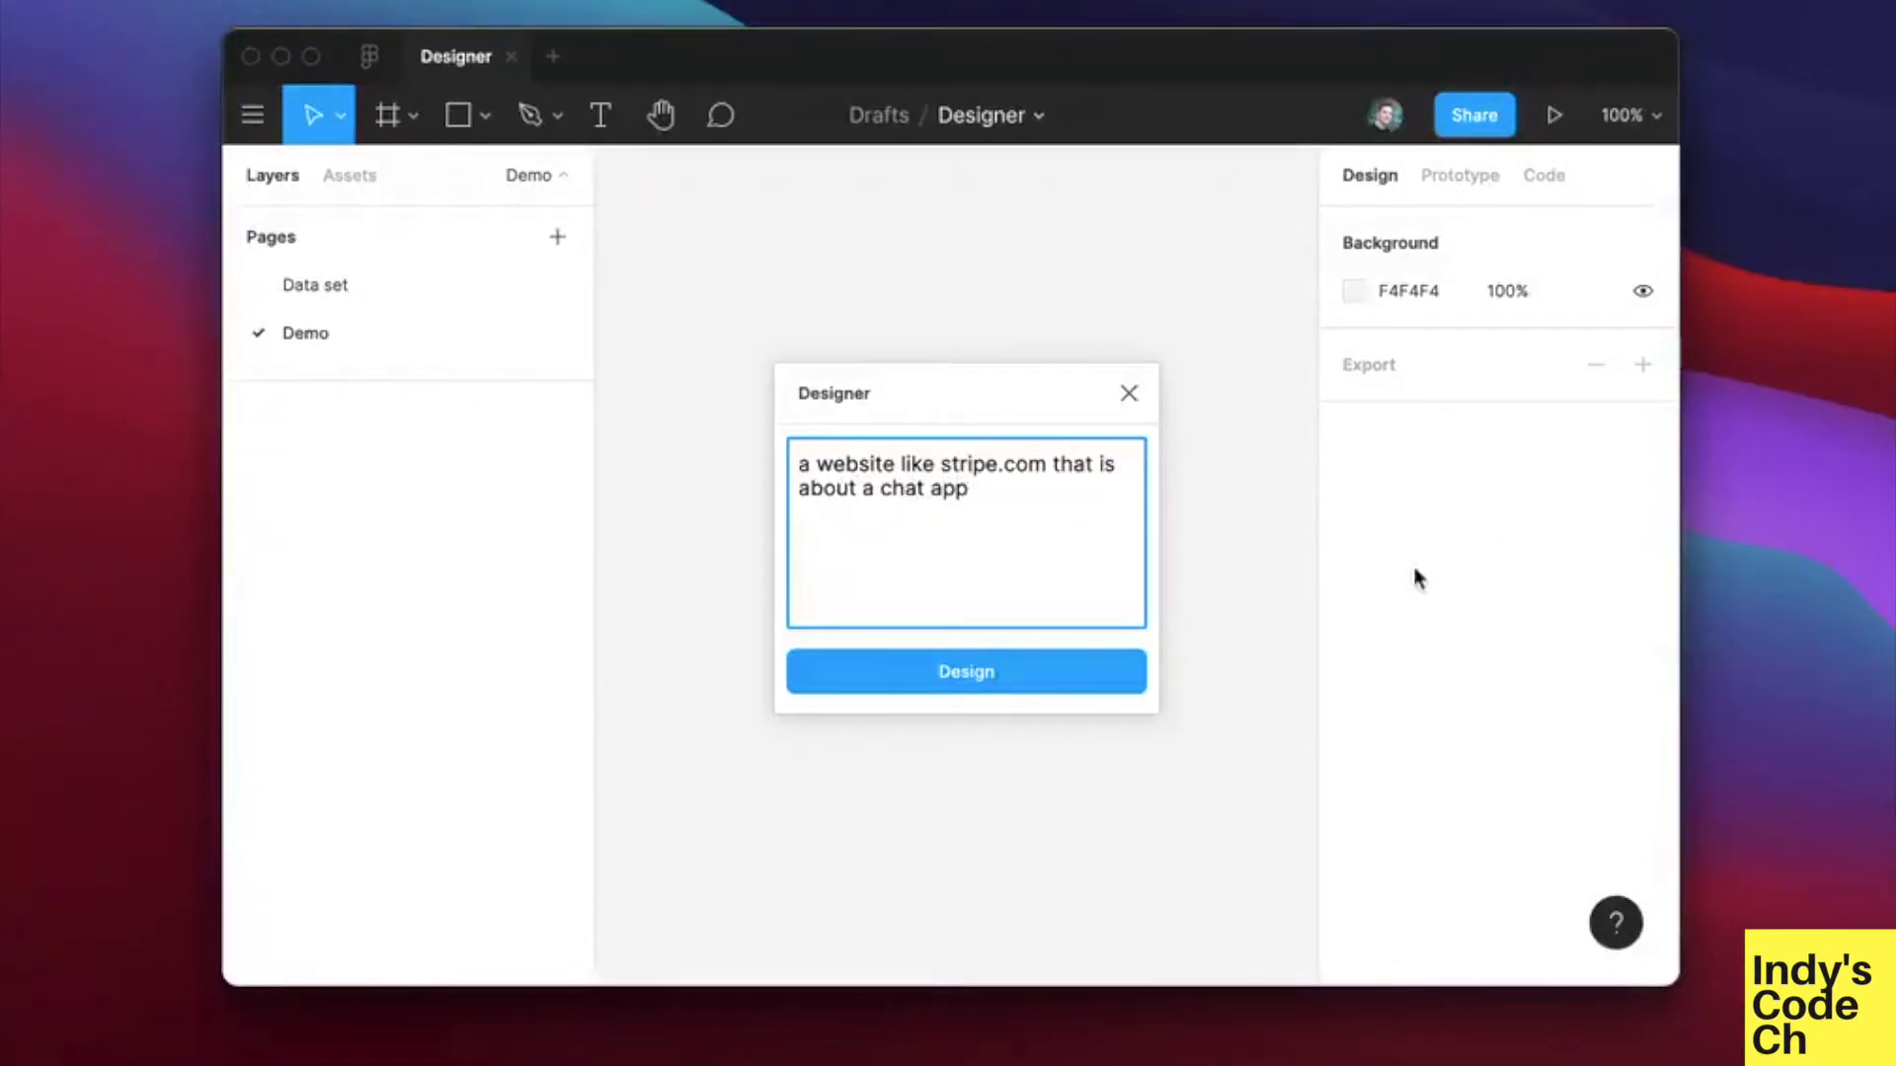
pyautogui.click(966, 672)
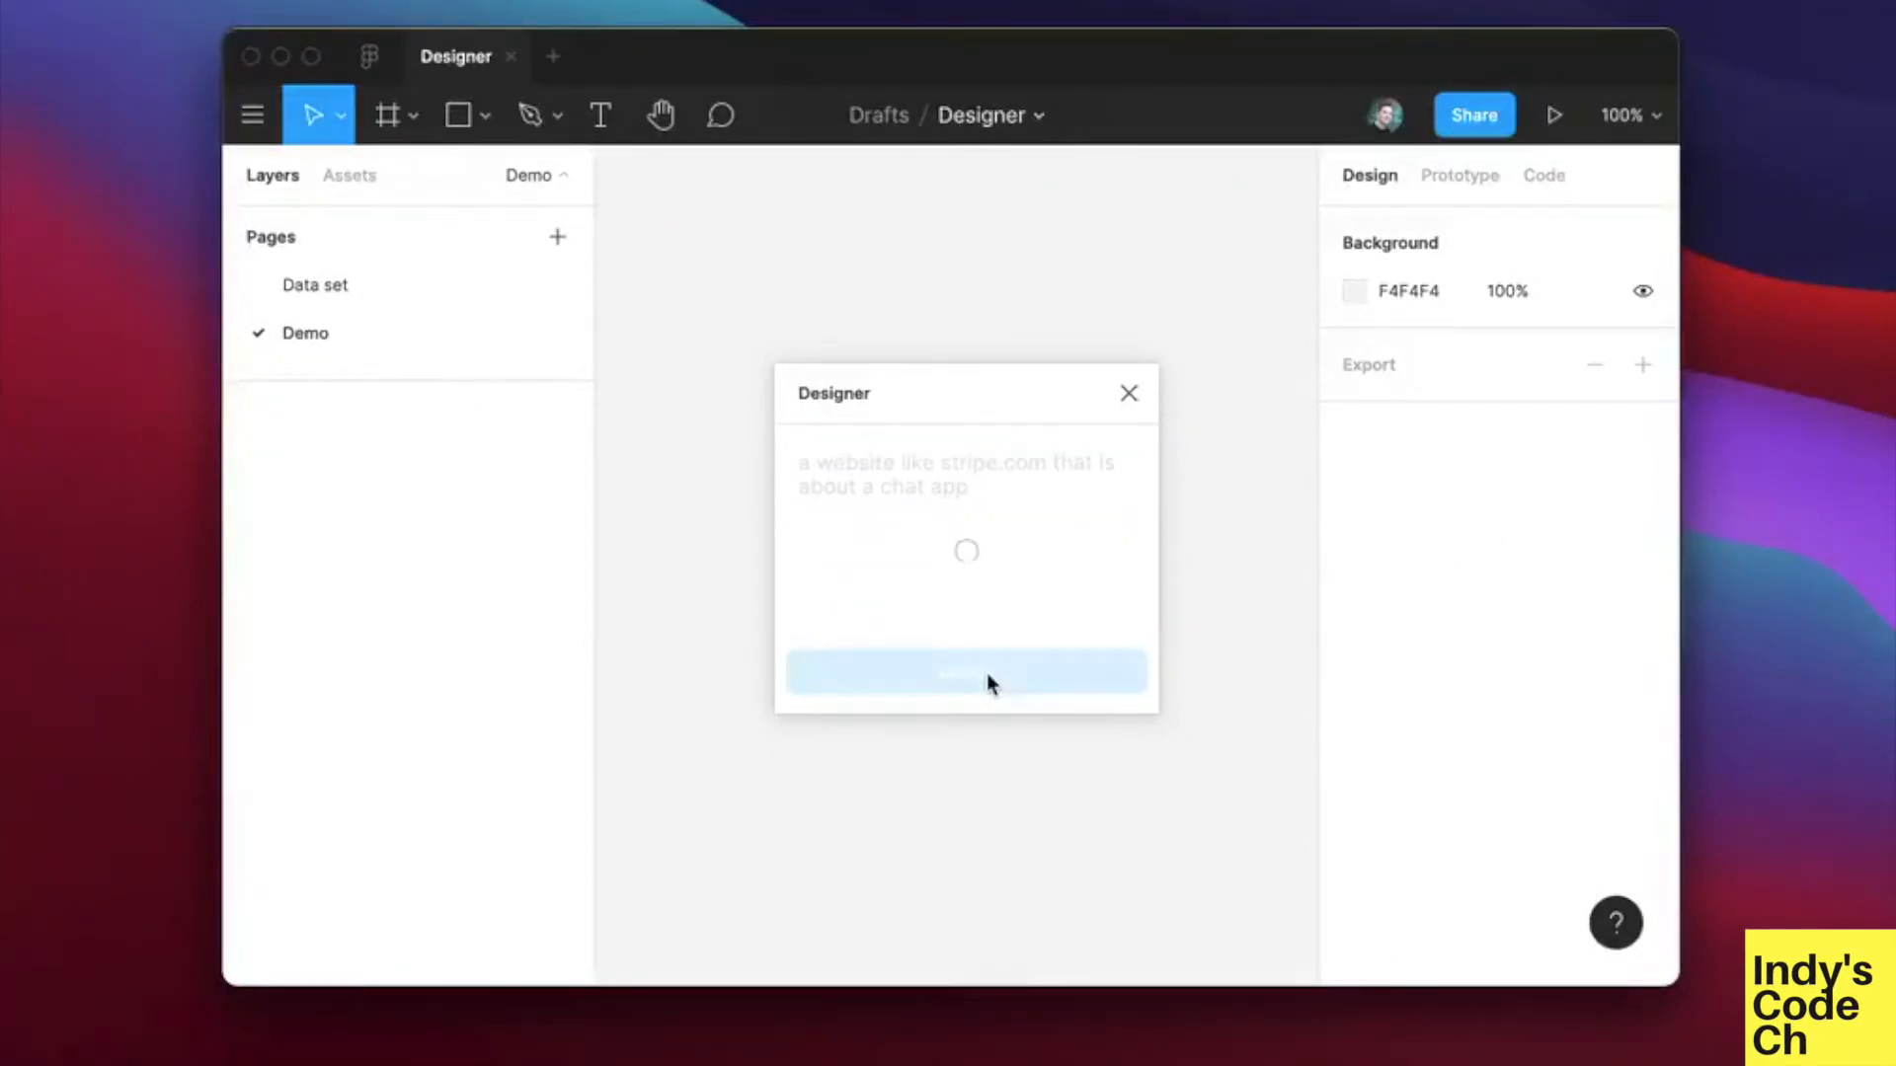
pyautogui.click(966, 673)
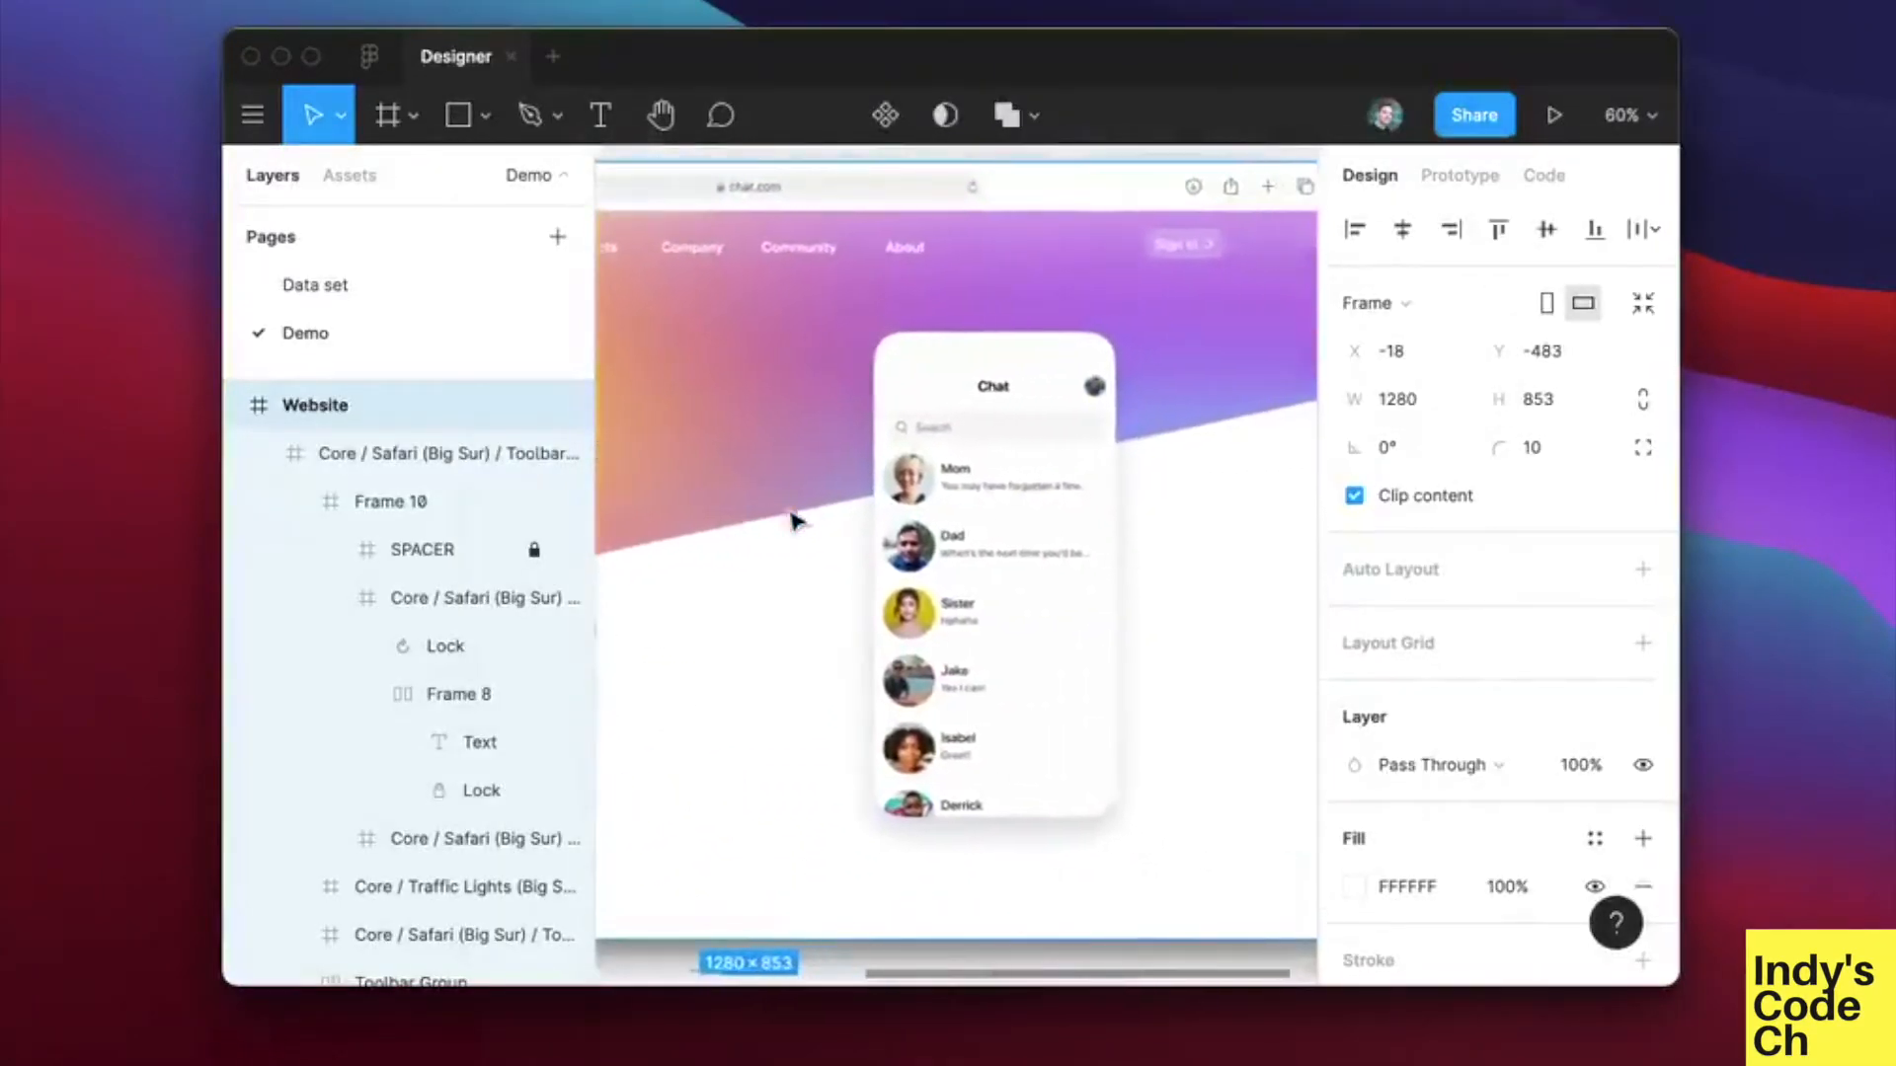
pyautogui.click(1554, 114)
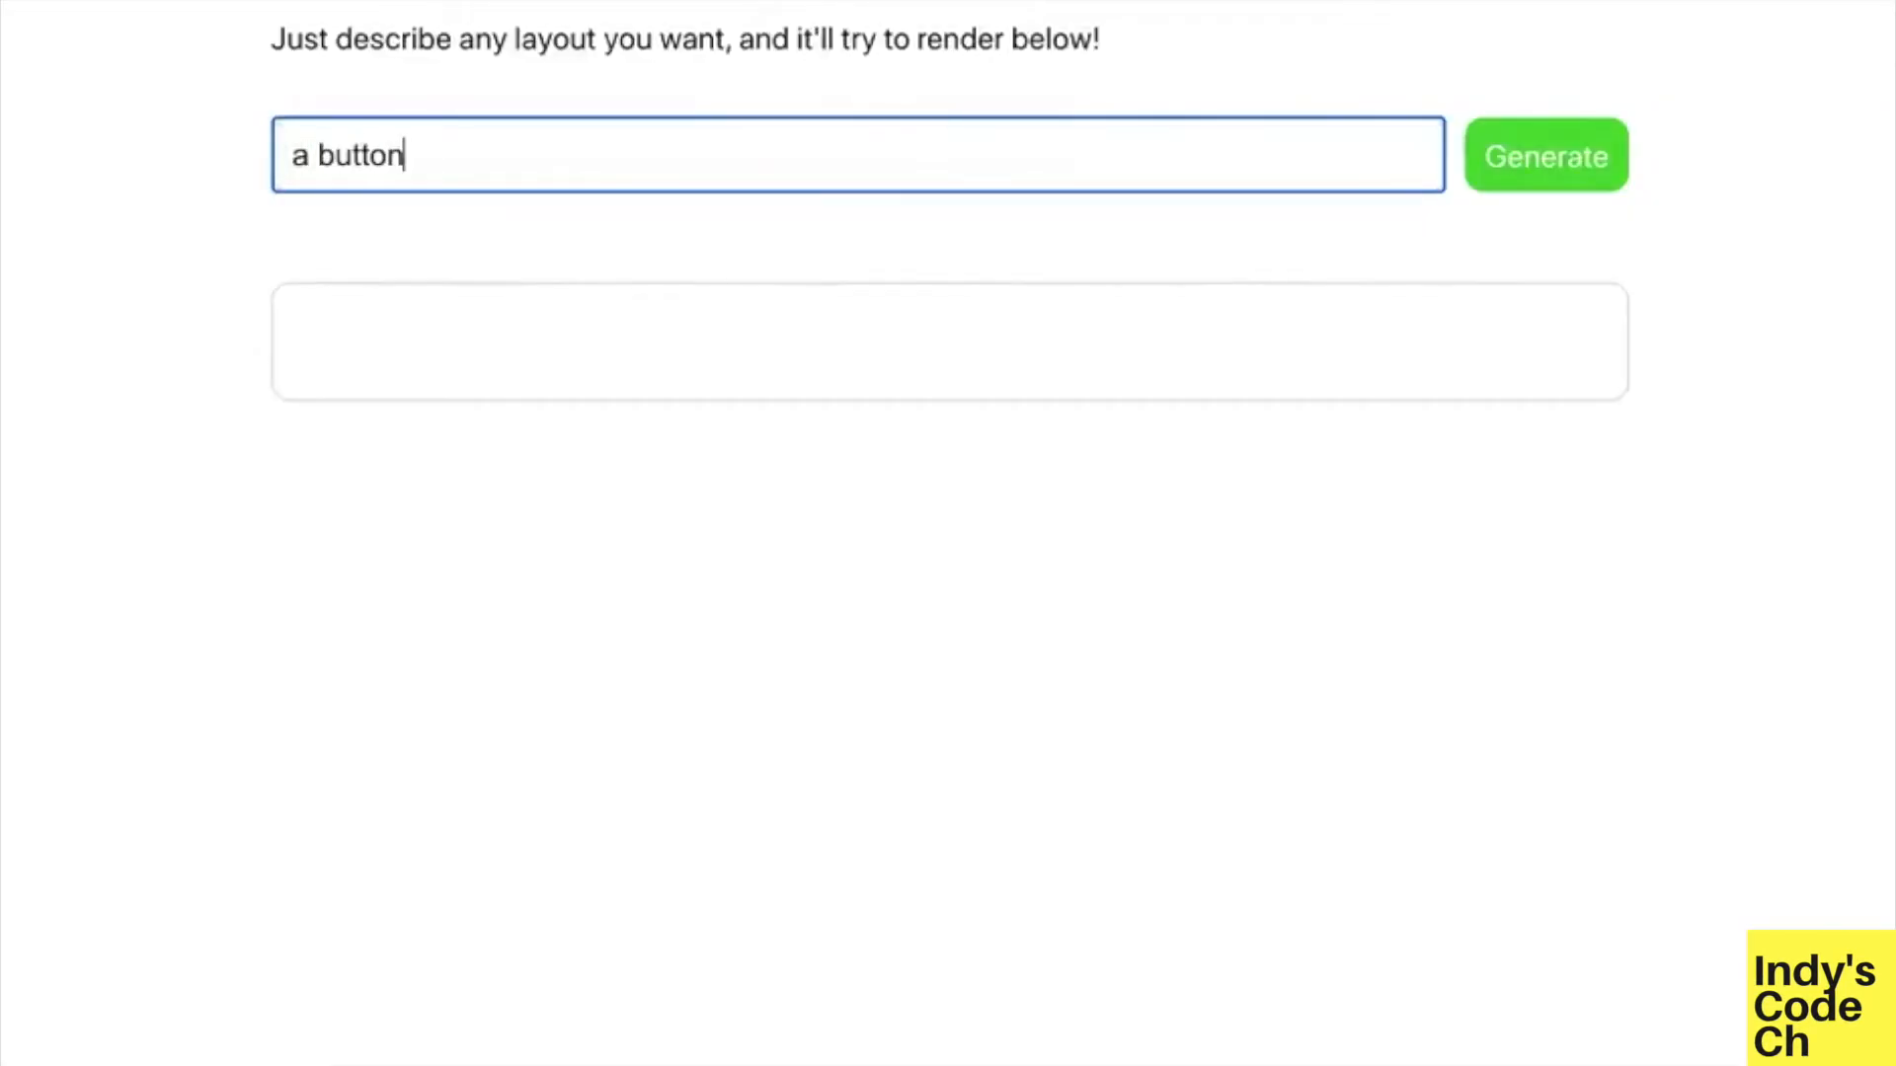
# Render layouts for large text, a button for every rainbow color, a table, and a header saying 'i love AI'
pyautogui.write('large text that says "WELCOME TO MY NEWSLETTER" and a blue')
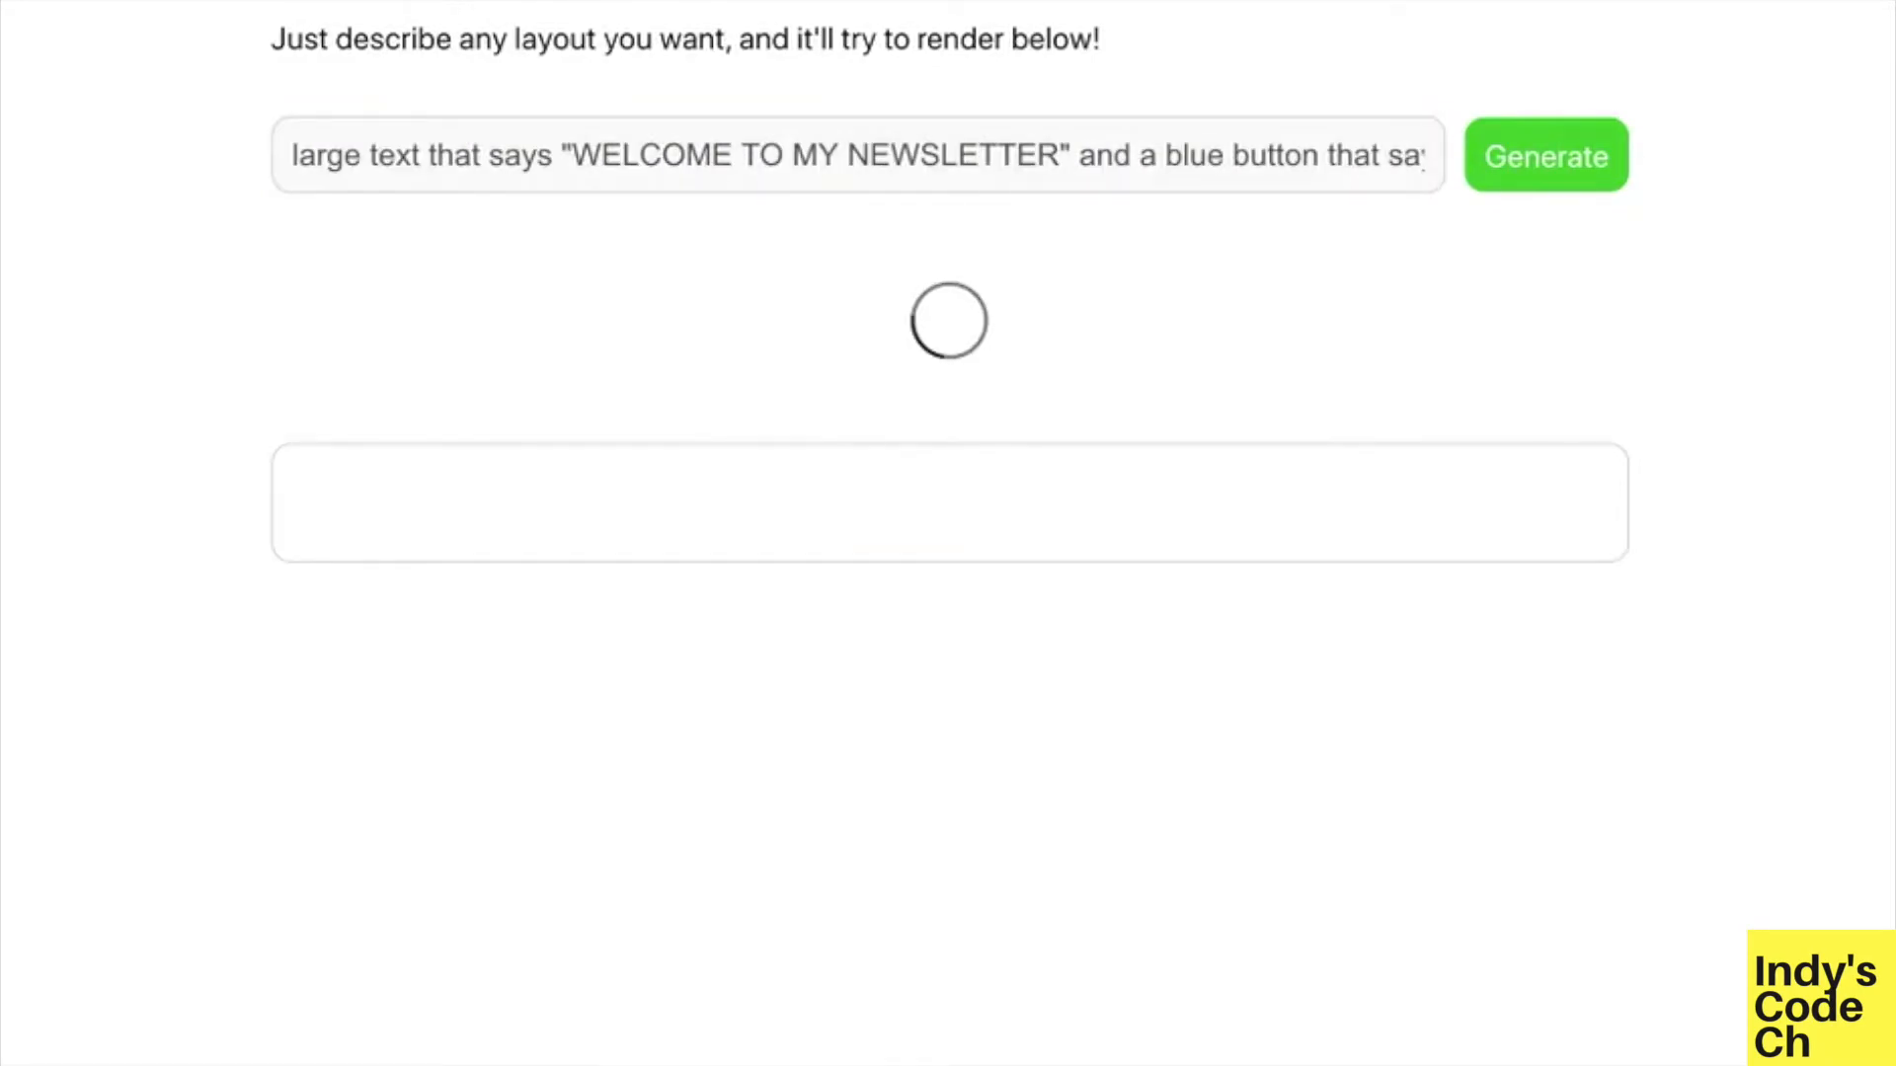
pyautogui.write('a button for every color of the rainbow')
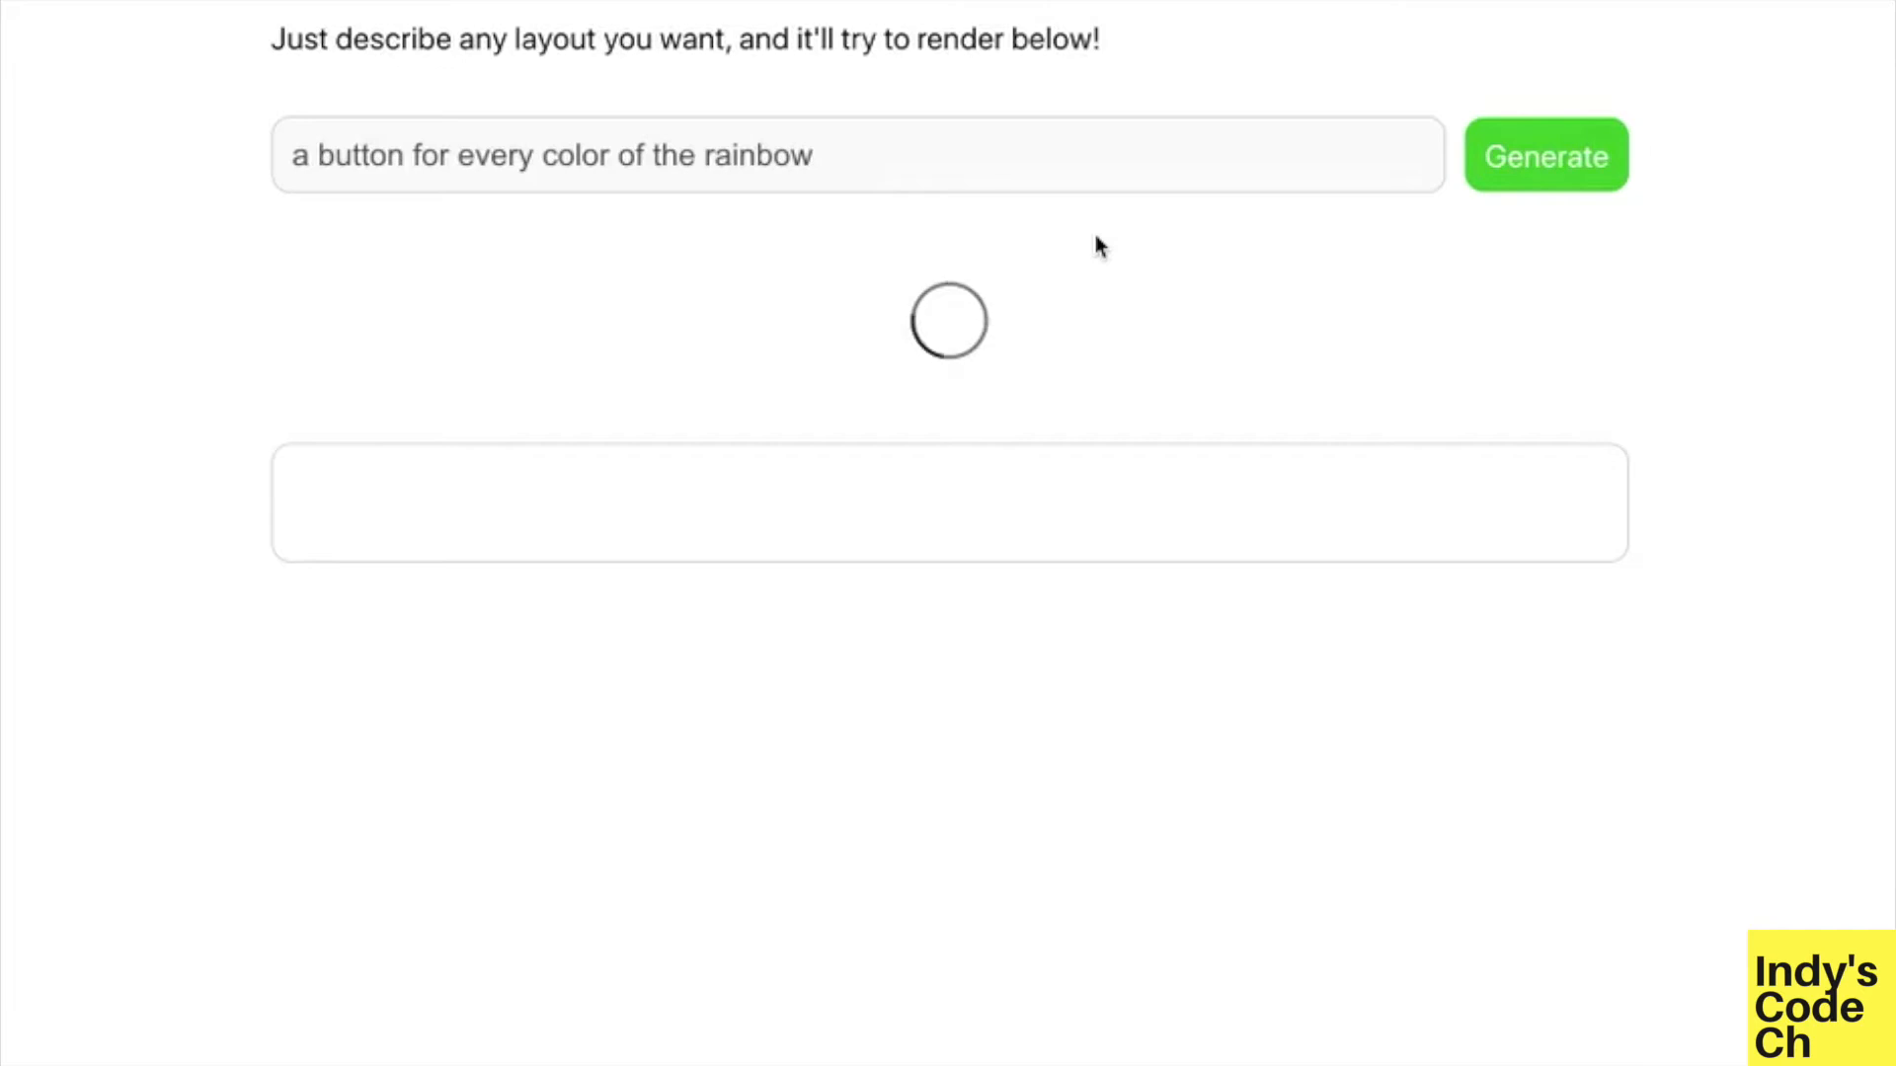
pyautogui.write('a table of the richest countries in the world with the columns name and gdp')
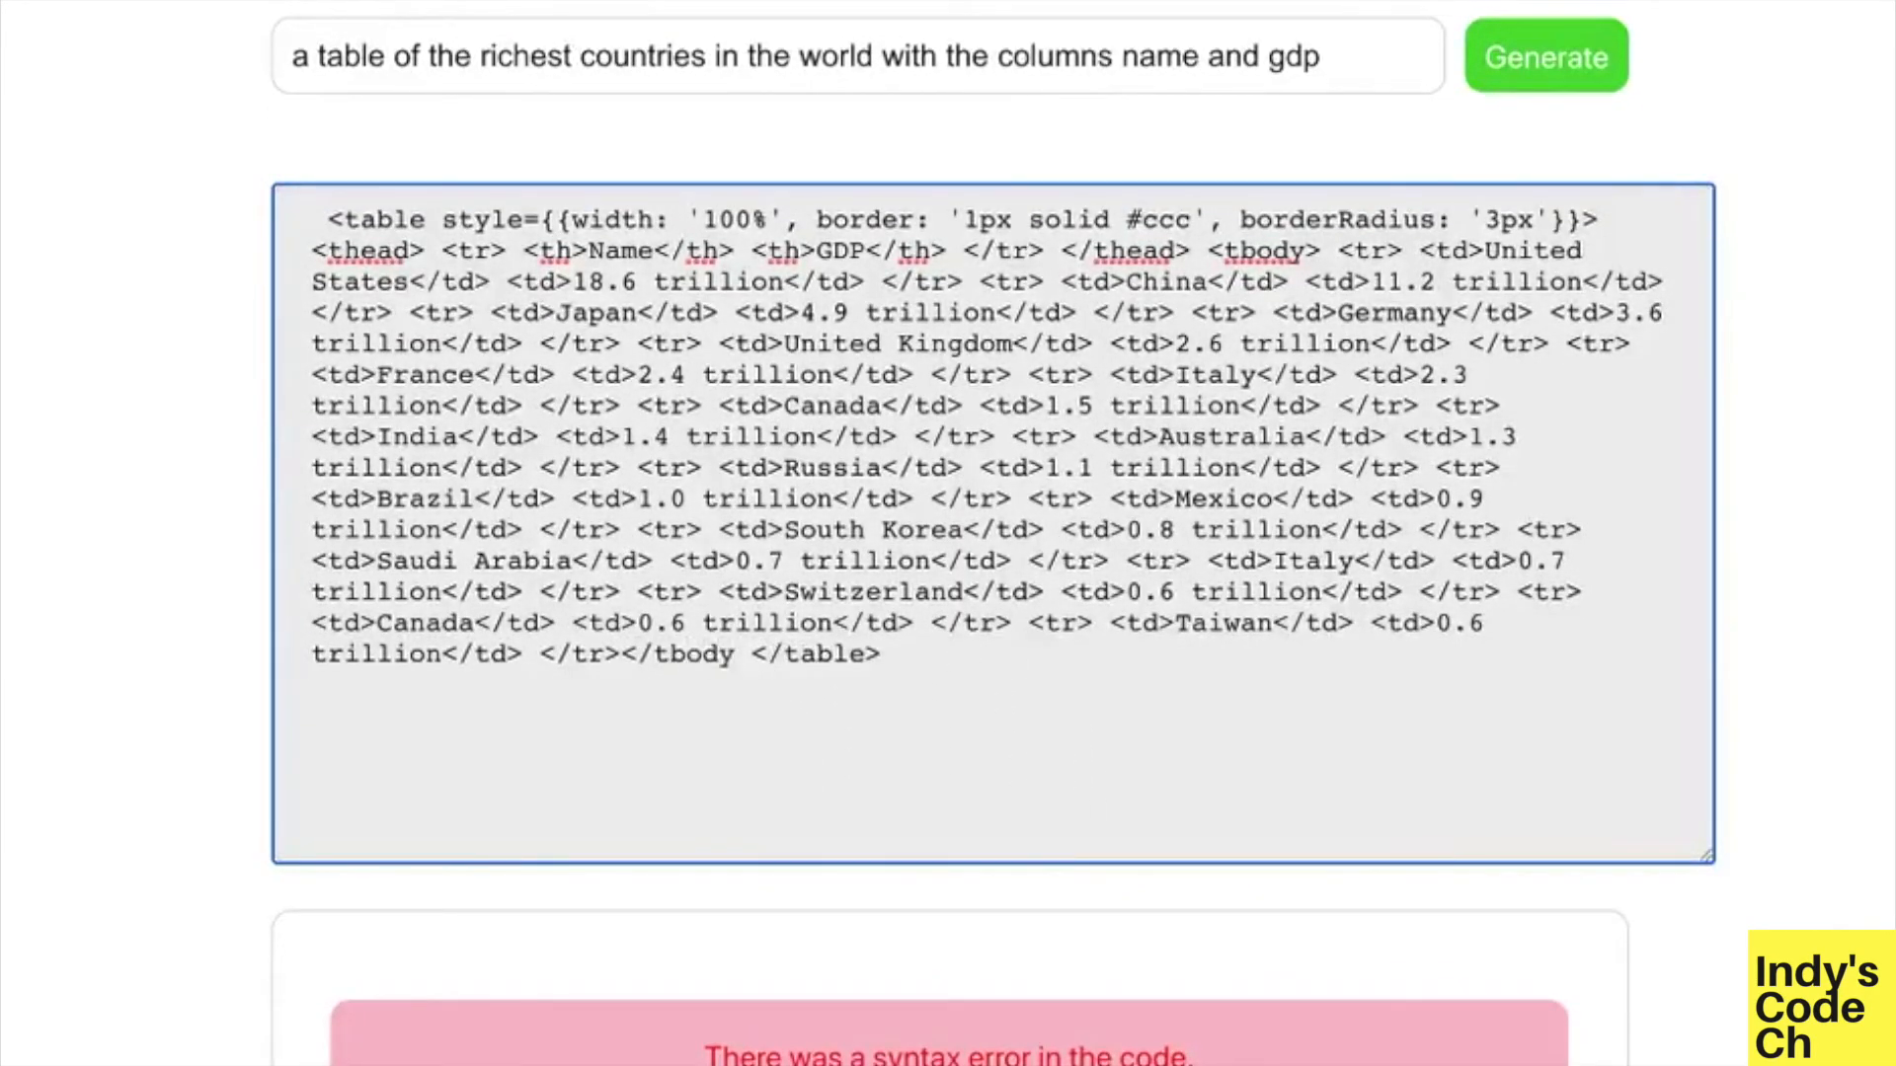
pyautogui.click(1544, 154)
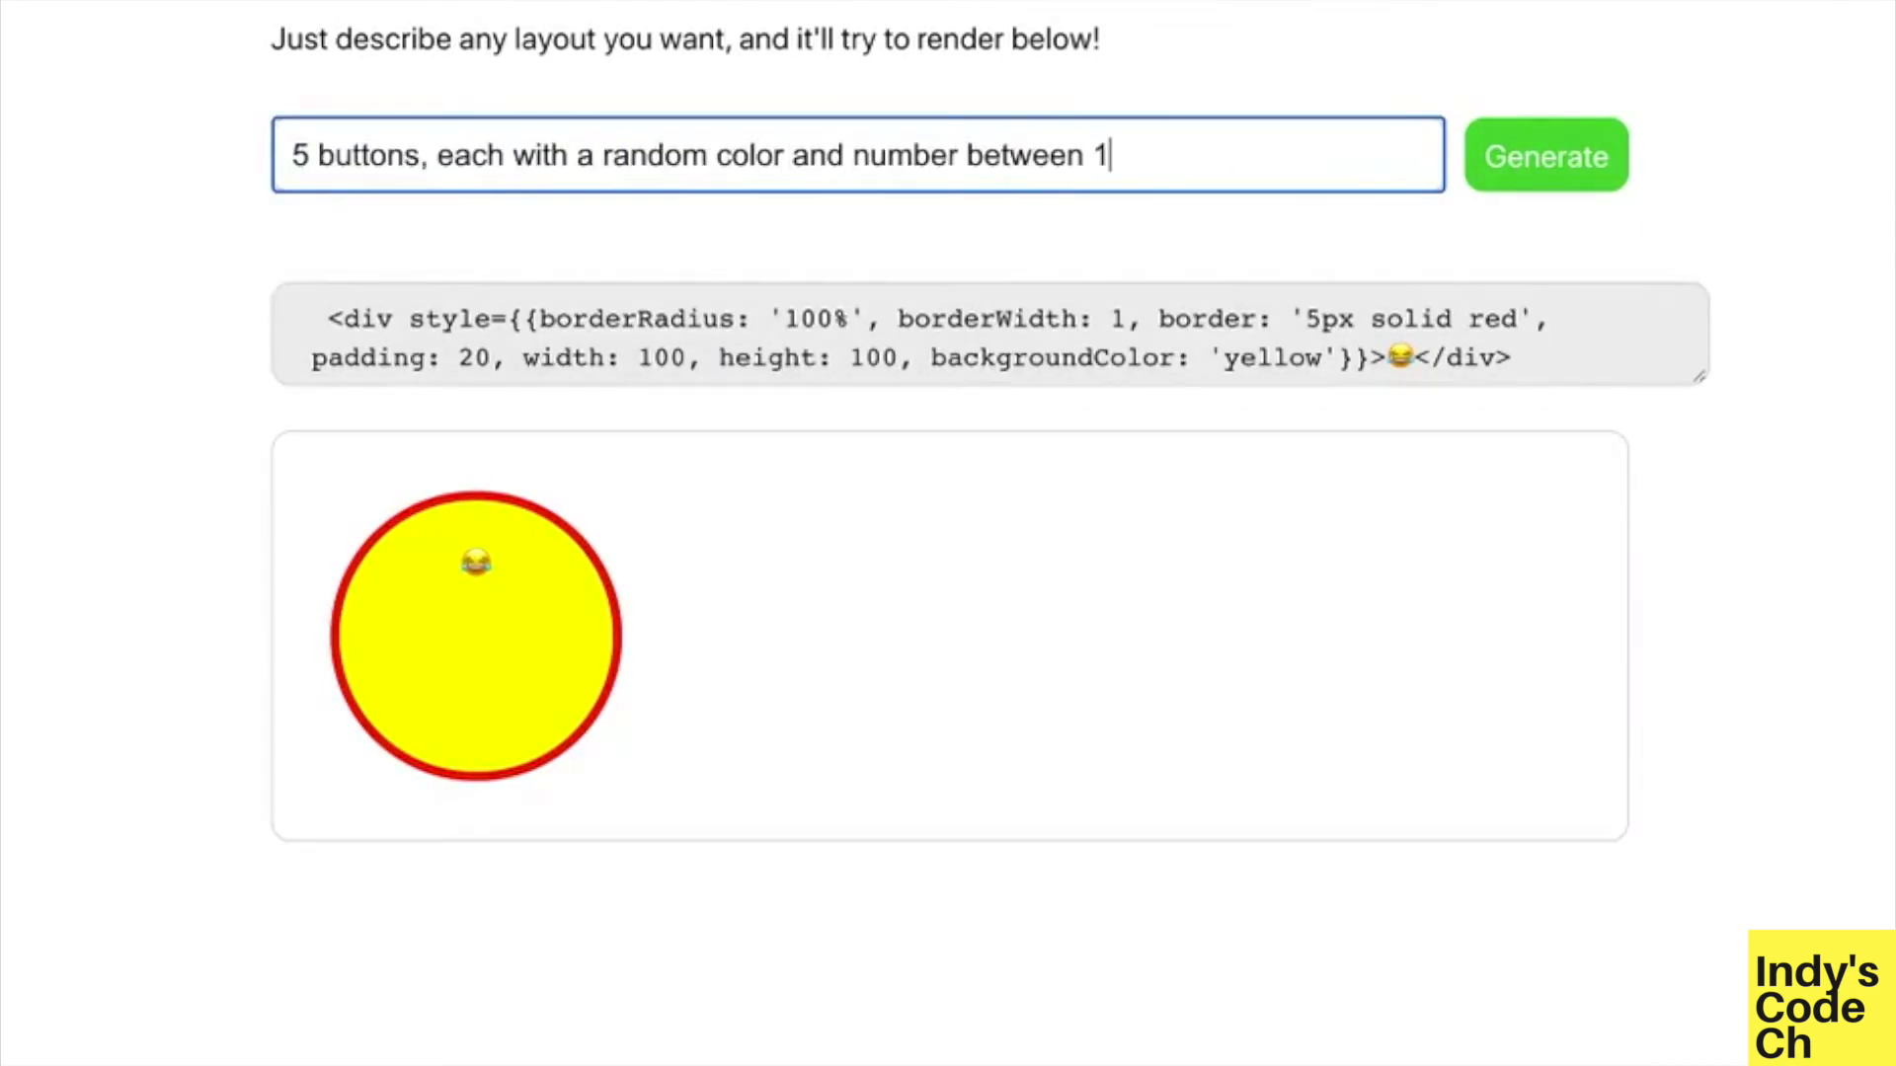
pyautogui.click(1545, 154)
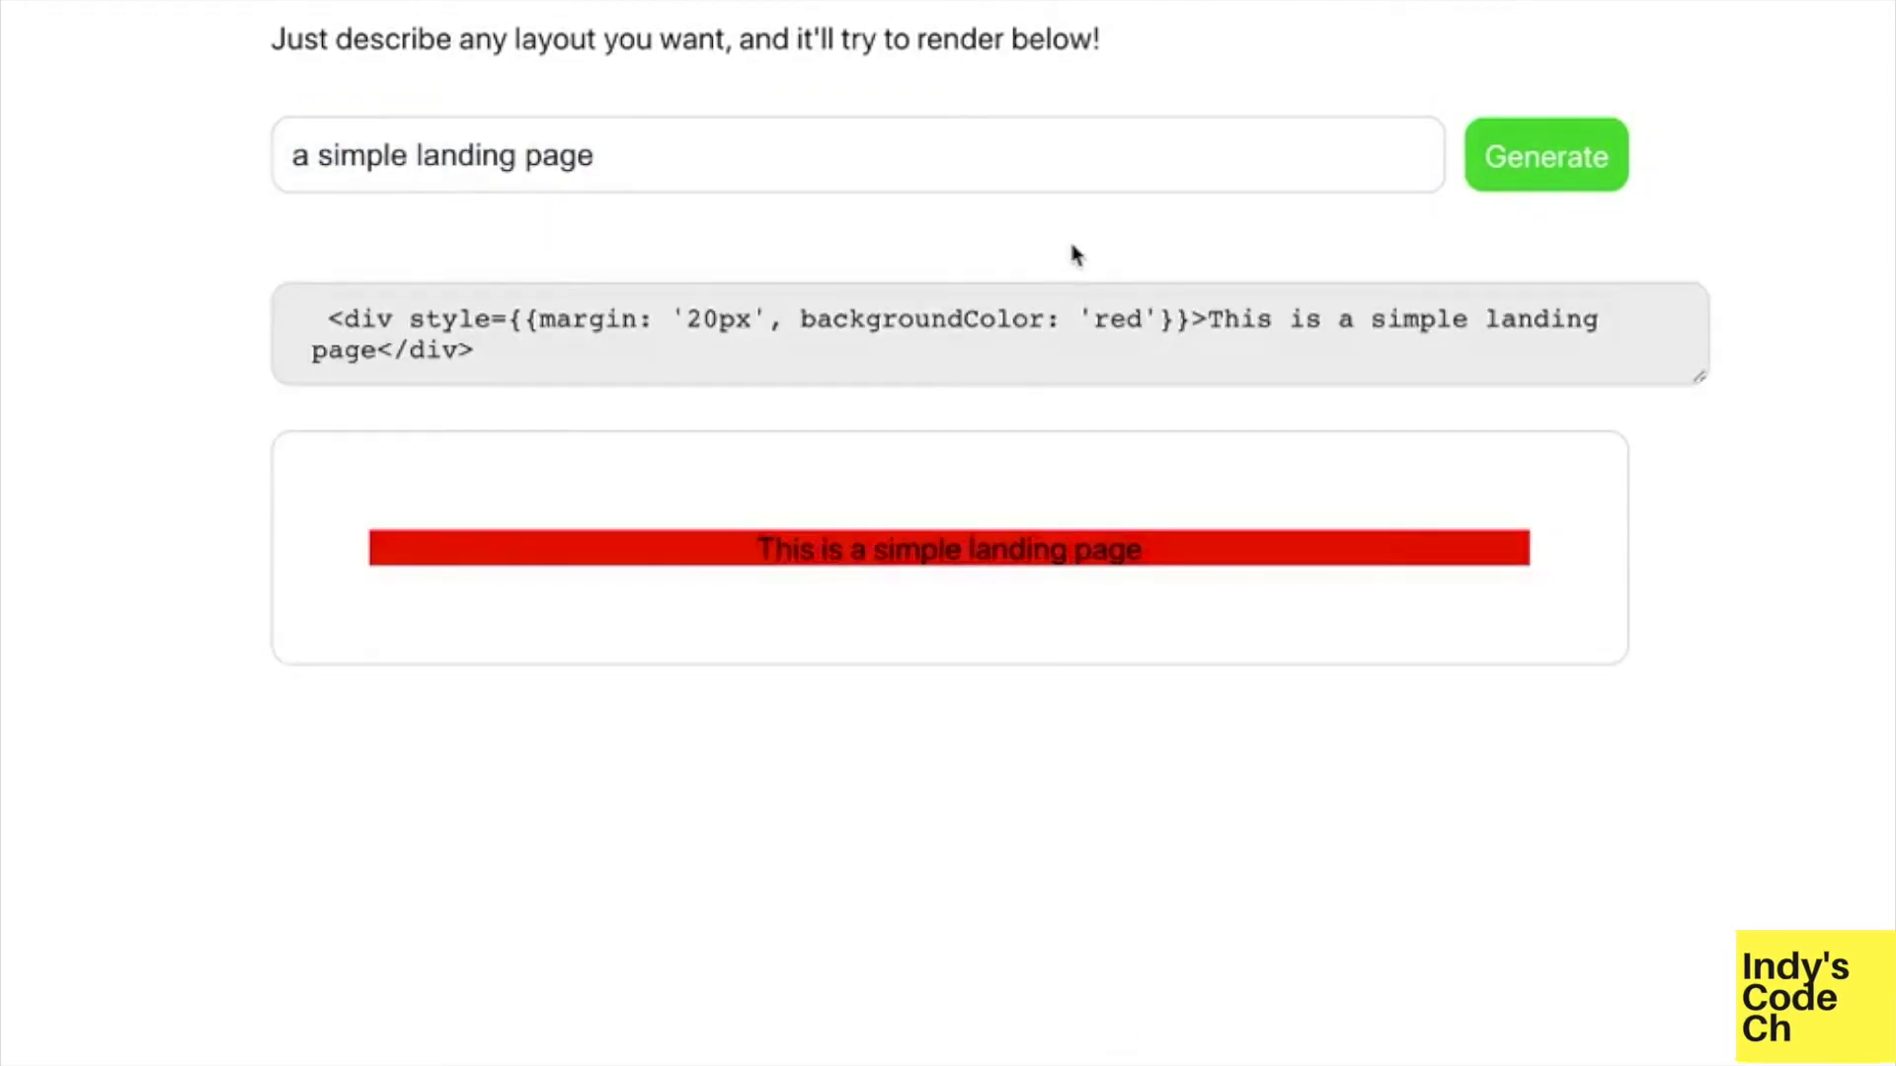
pyautogui.write("a header that says 'i love AI' and a")
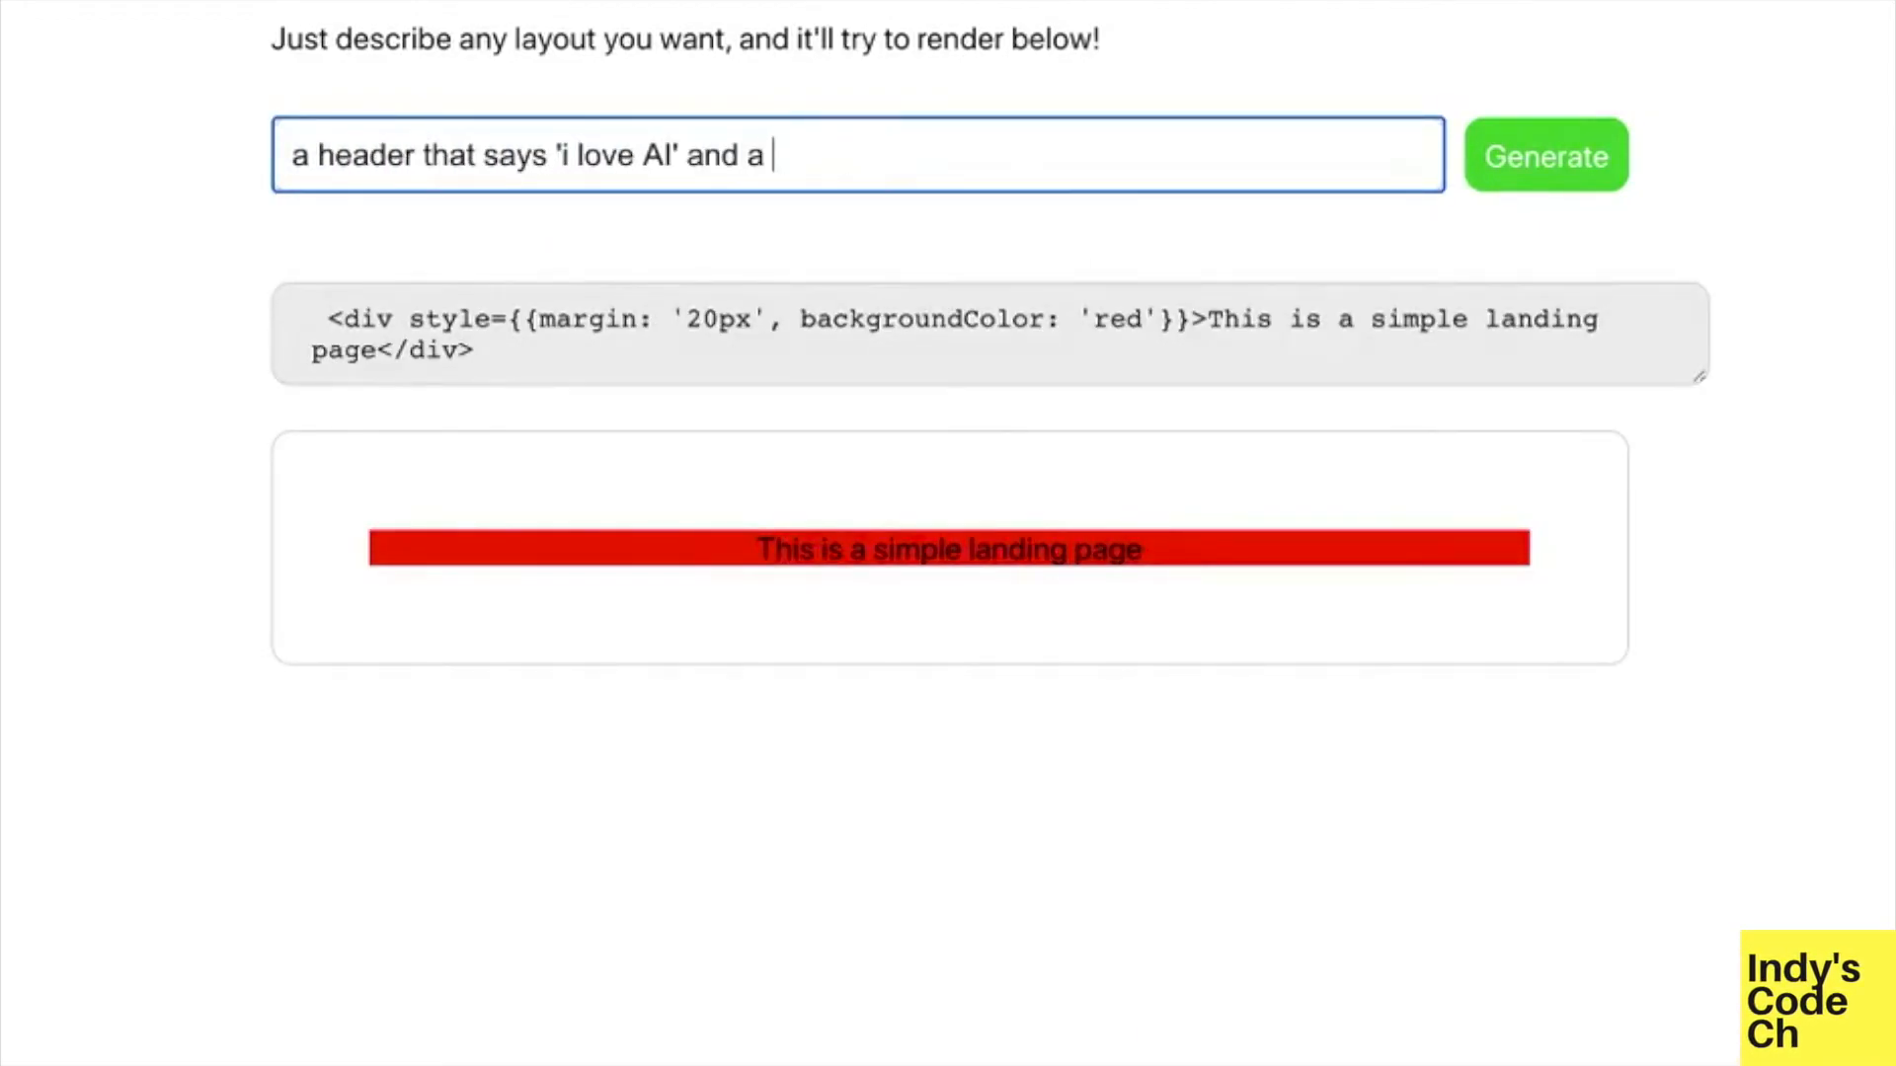